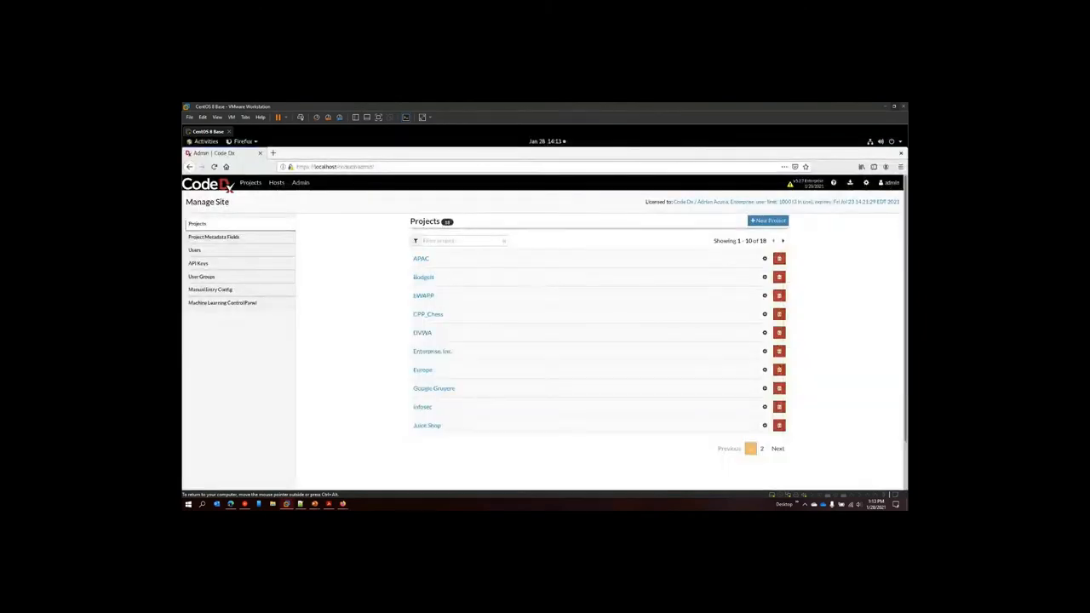
- Leave the site administration pages for the Code Dx project list
{"action": "left_click", "coordinate": [250, 182]}
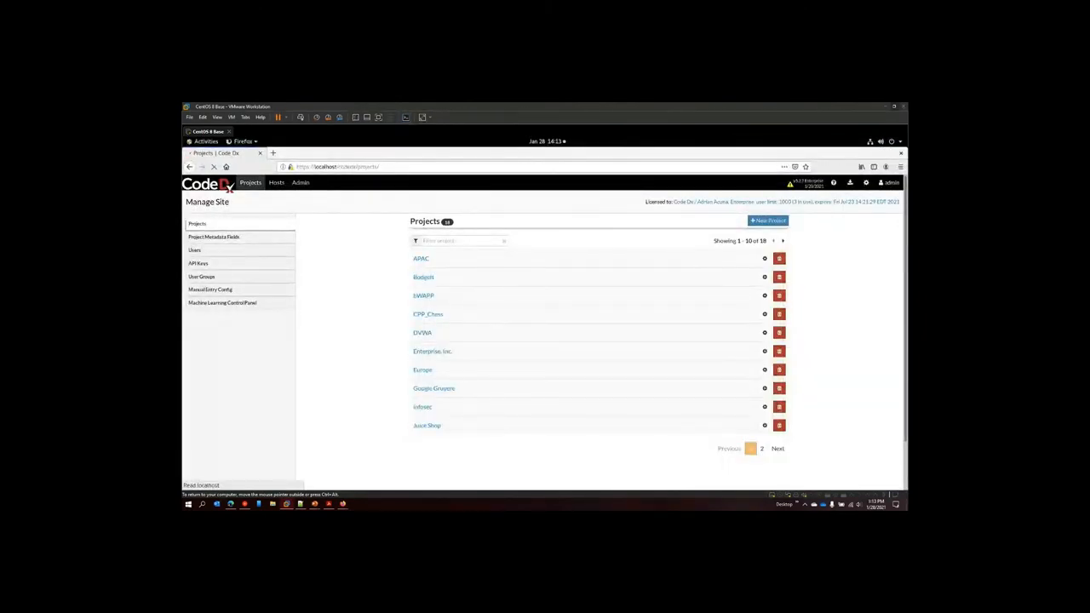
{"action": "left_click", "coordinate": [250, 182]}
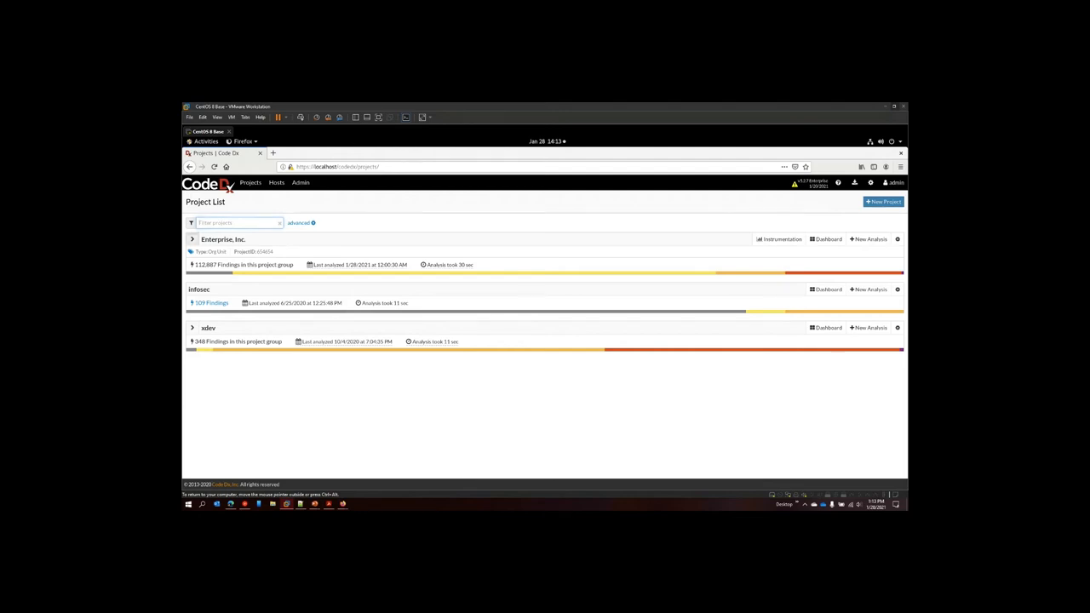
- Expand the Enterprise, Inc. project group and its APAC unit
{"action": "left_click", "coordinate": [192, 239]}
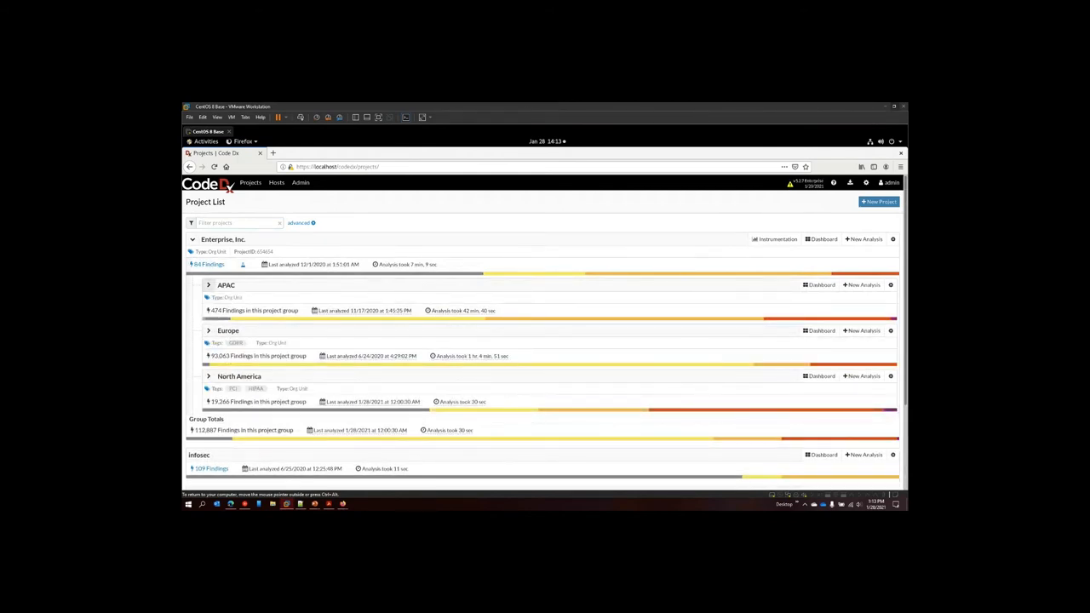
{"action": "left_click", "coordinate": [879, 202]}
{"action": "type", "text": "Develop1"}
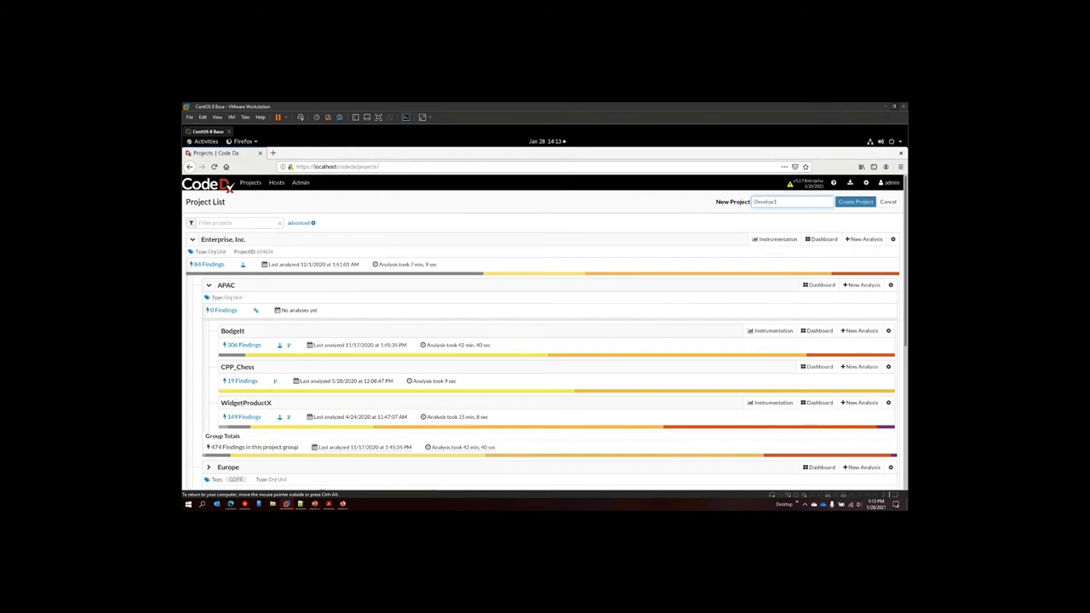
- Create the Develop1 project, then application1 nested under it
{"action": "left_click", "coordinate": [855, 202]}
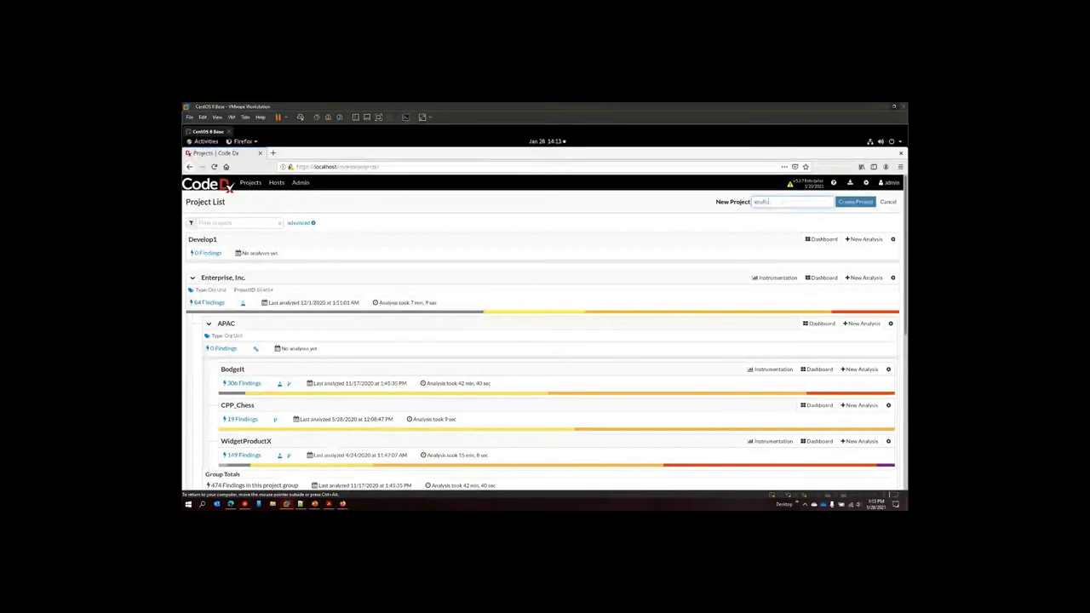
{"action": "left_click", "coordinate": [855, 202]}
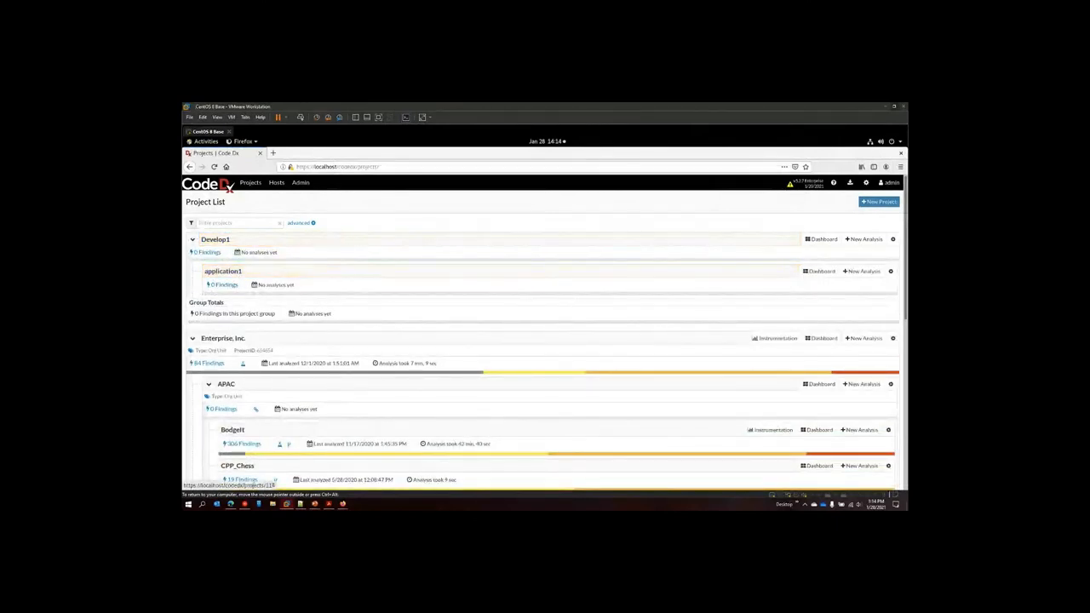
- Review the Enterprise, Inc. dashboard with child projects excluded
{"action": "scroll", "scroll_direction": "down", "scroll_amount": 3}
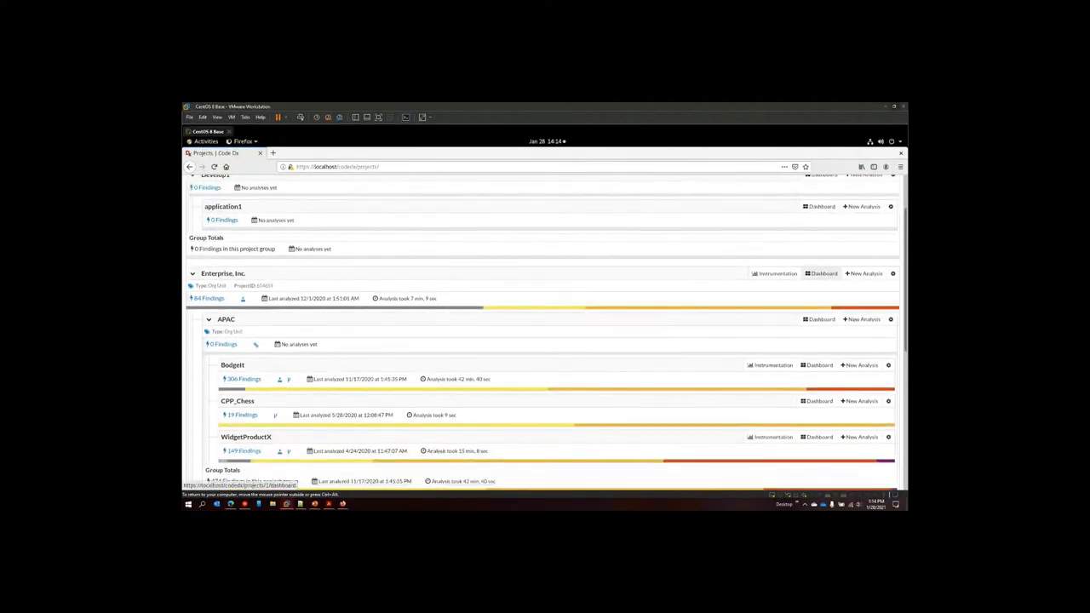
{"action": "left_click", "coordinate": [821, 274]}
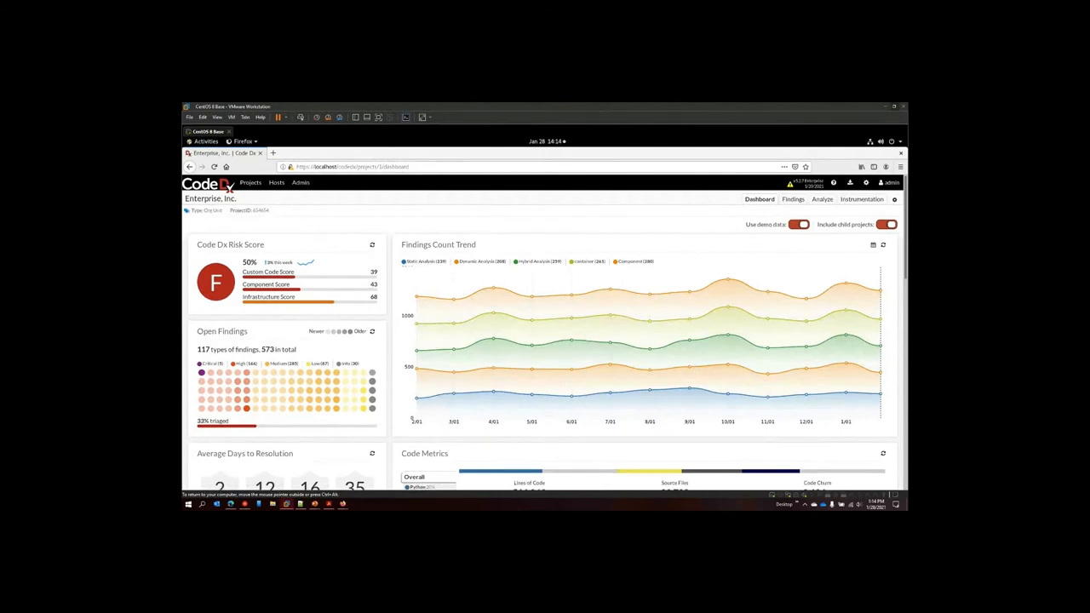
{"action": "left_click", "coordinate": [889, 224]}
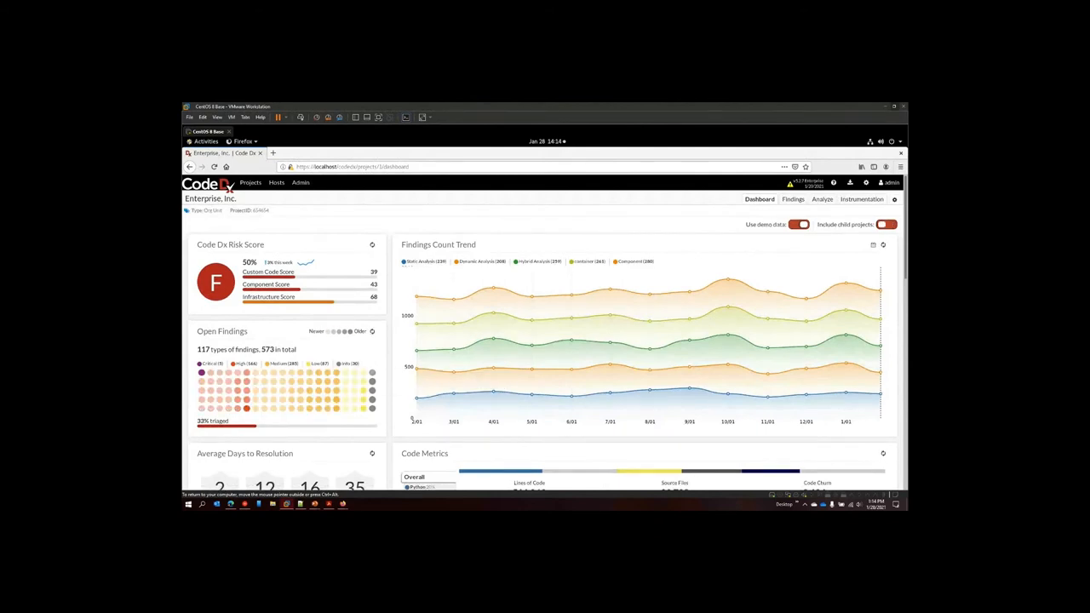
{"action": "left_click", "coordinate": [883, 224]}
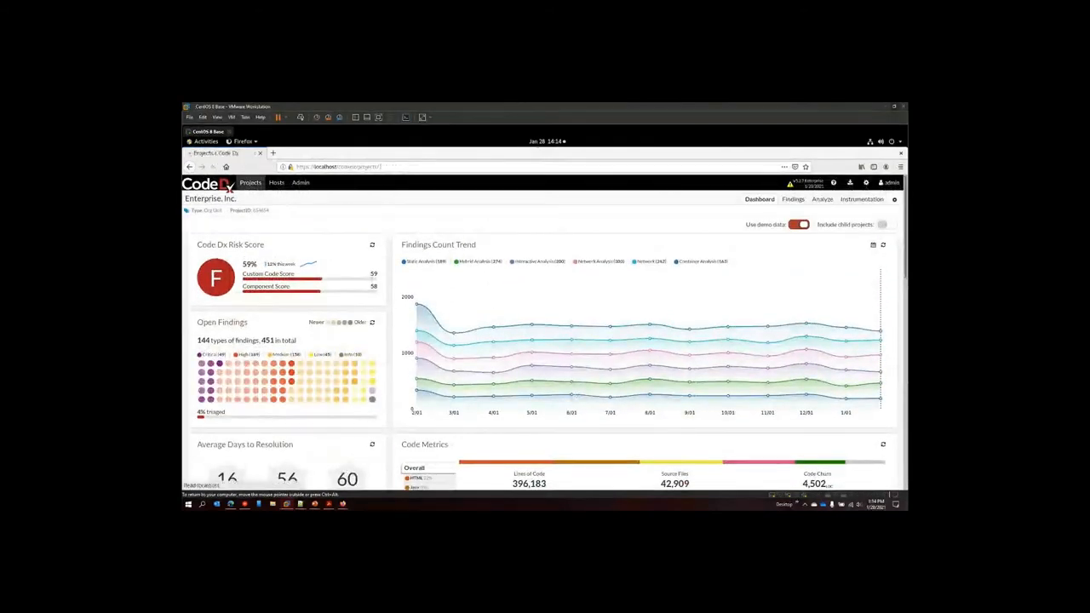
- Return to the project list and expand Enterprise, Inc. to show its regional units
{"action": "left_click", "coordinate": [250, 182]}
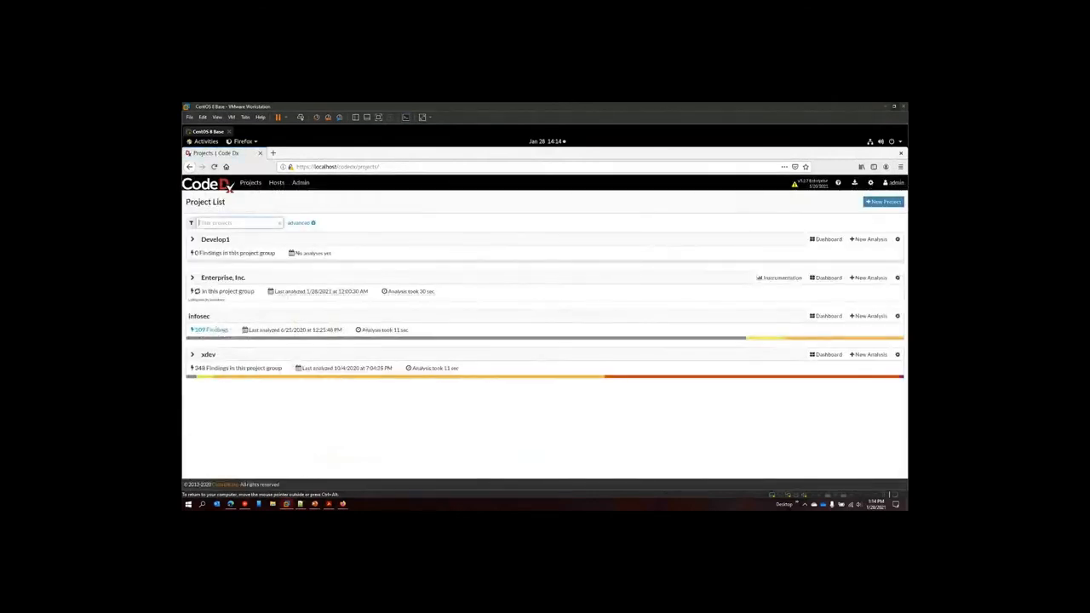
{"action": "left_click", "coordinate": [192, 278]}
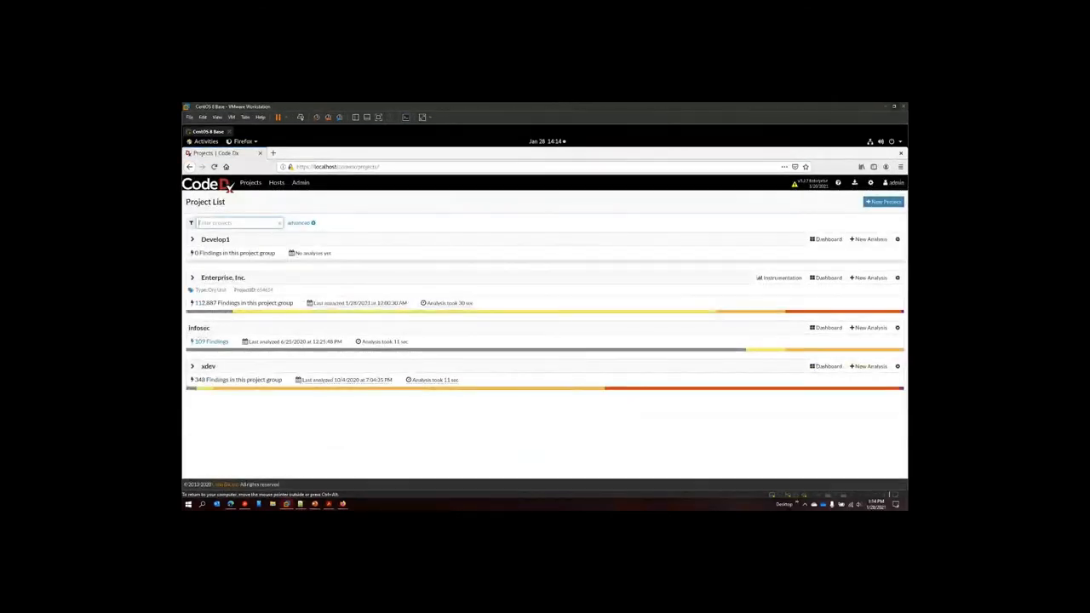
{"action": "left_click", "coordinate": [192, 278]}
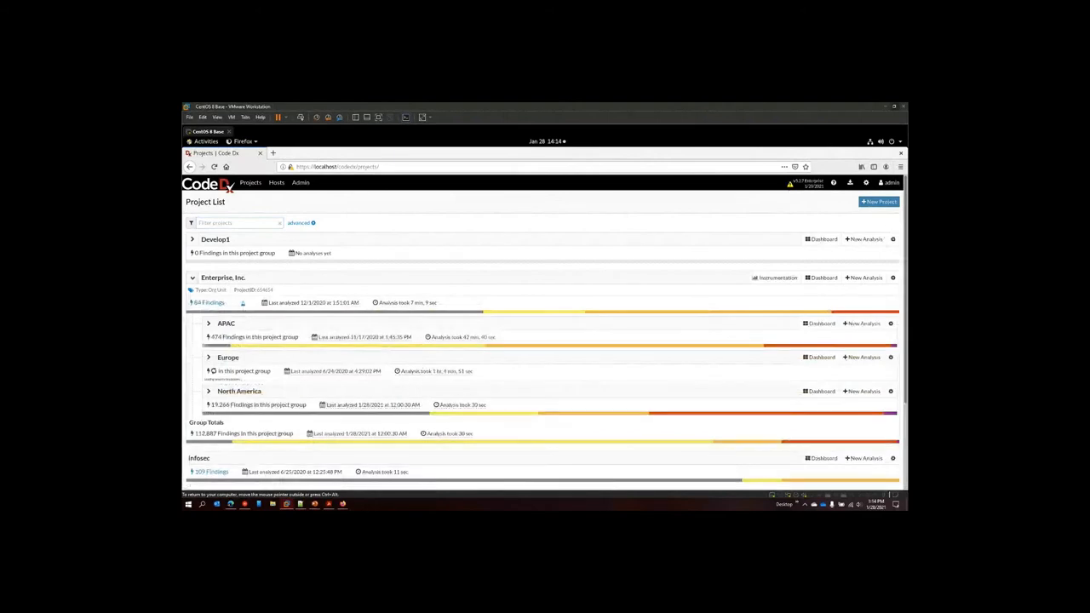
{"action": "scroll", "scroll_direction": "down", "scroll_amount": 3}
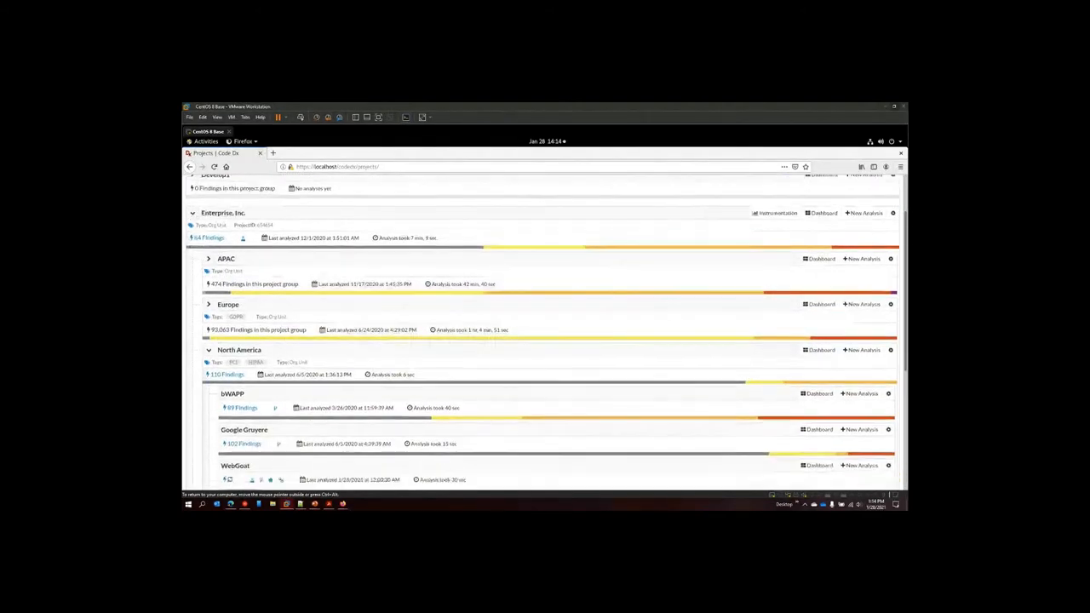
{"action": "scroll", "scroll_direction": "up", "scroll_amount": 3}
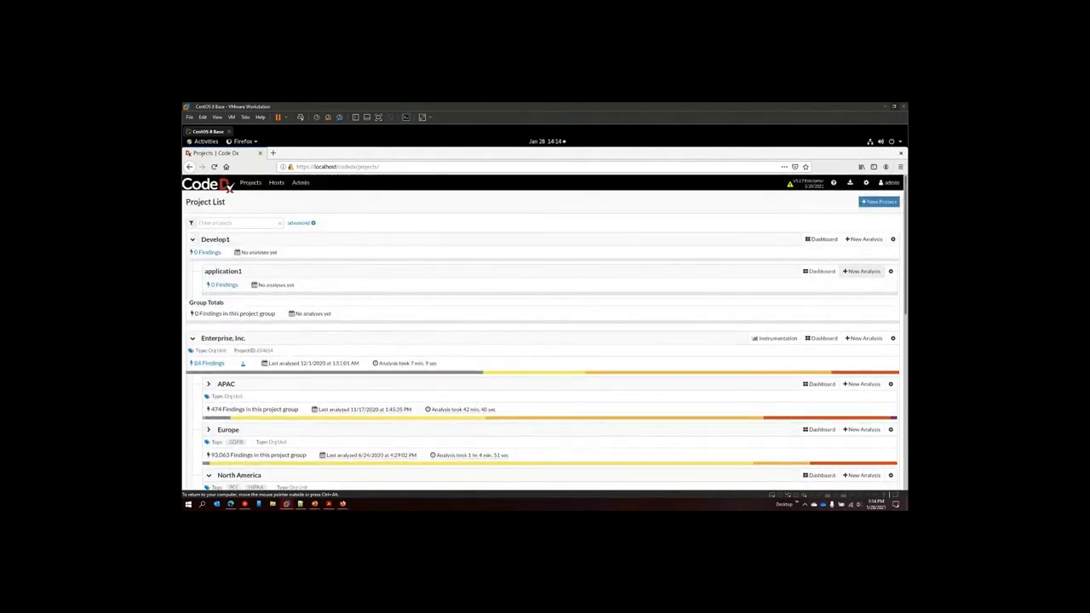
- Upload bodgeit_zap_0.xml and the WebInspect WebGoat XML into a new application1 analysis
{"action": "left_click", "coordinate": [864, 270]}
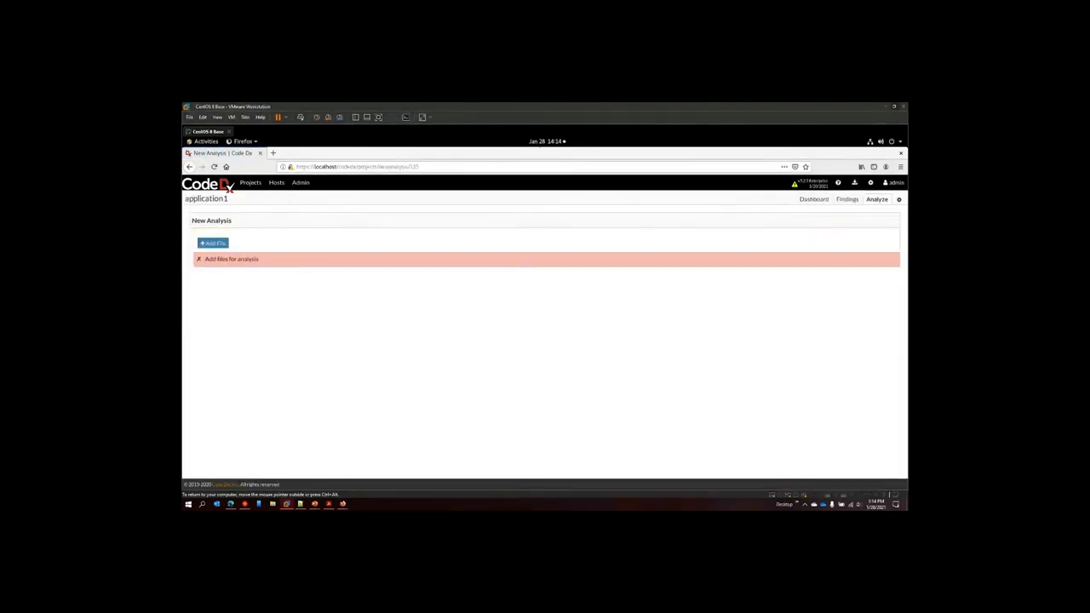
{"action": "left_click", "coordinate": [213, 242]}
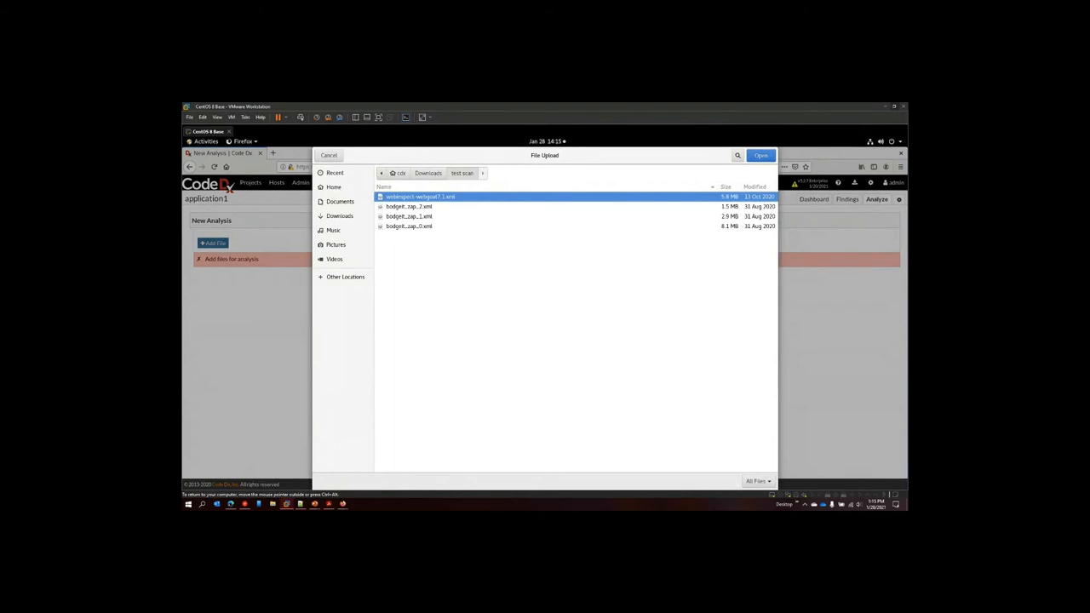
{"action": "left_click", "coordinate": [409, 225]}
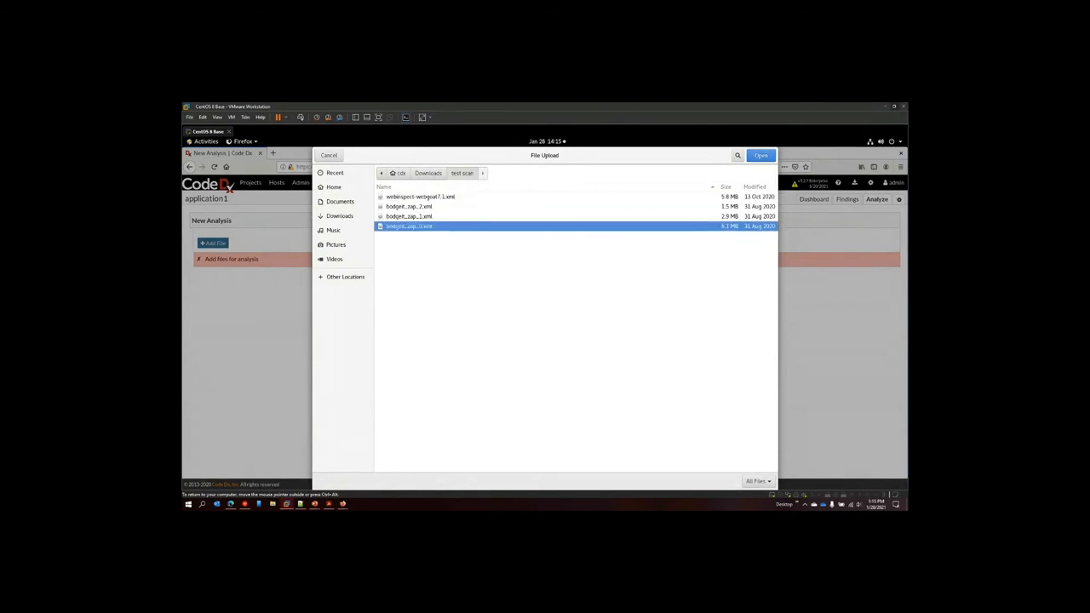
{"action": "left_click", "coordinate": [759, 155]}
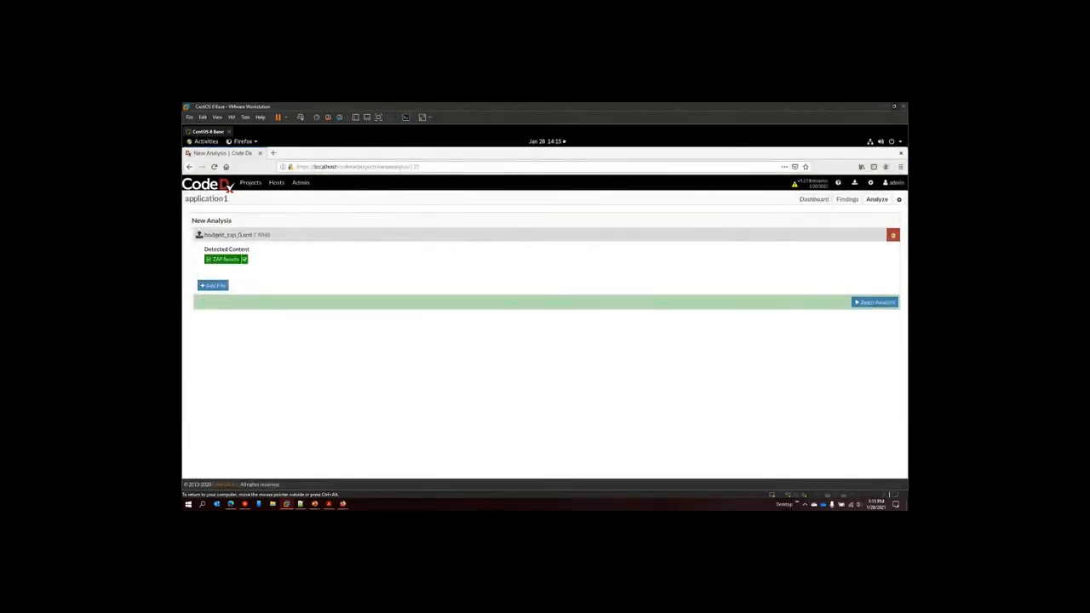
{"action": "left_click", "coordinate": [212, 285]}
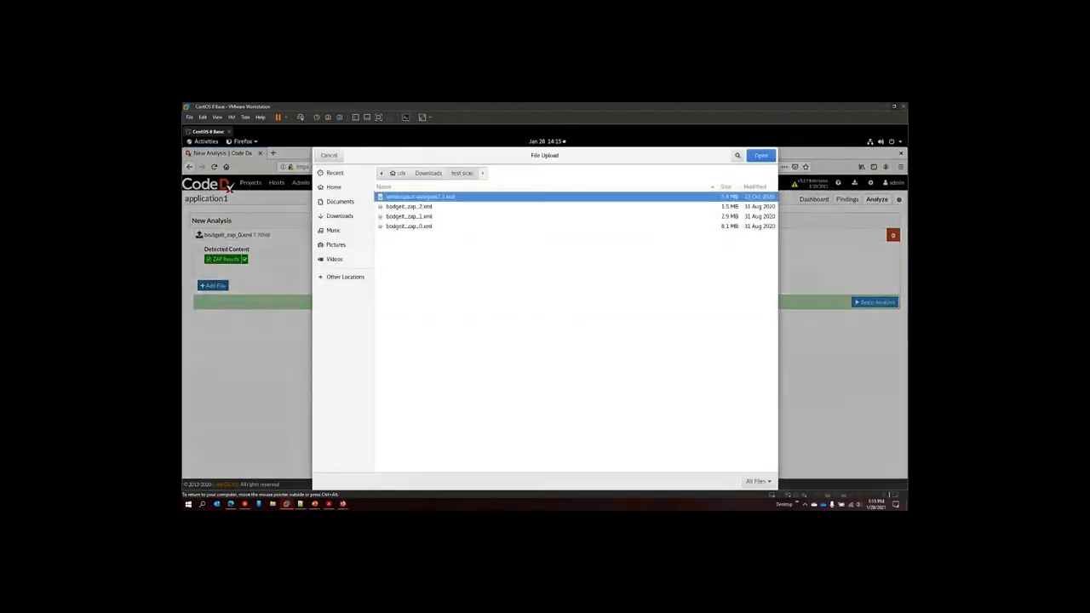
{"action": "left_click", "coordinate": [761, 155]}
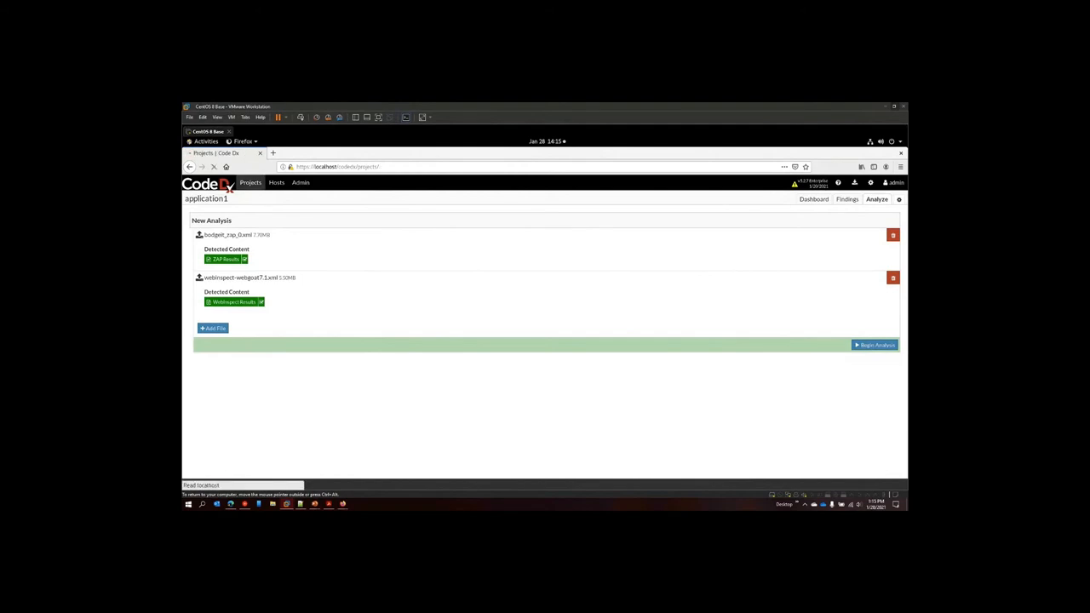
- Clone application1's Git repository and start a new analysis detecting master-branch source
{"action": "left_click", "coordinate": [249, 182]}
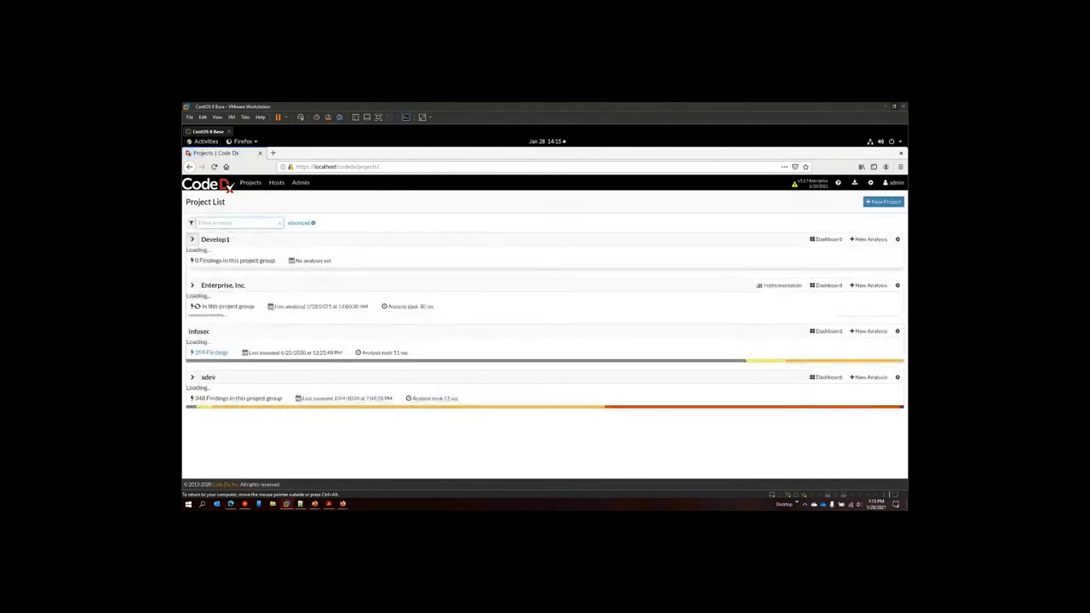
{"action": "left_click", "coordinate": [891, 271]}
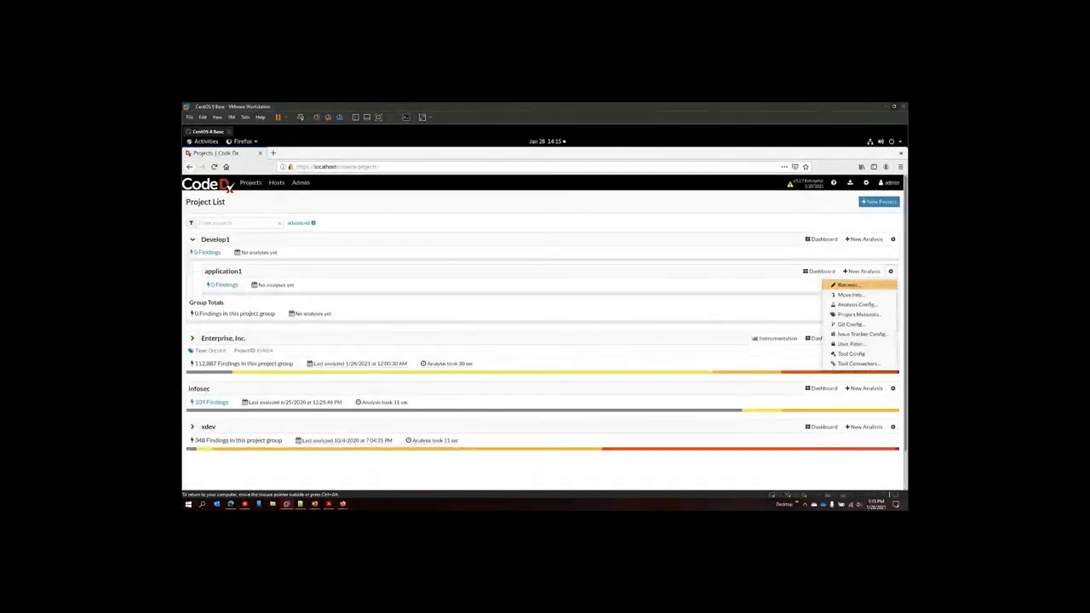
{"action": "left_click", "coordinate": [849, 323]}
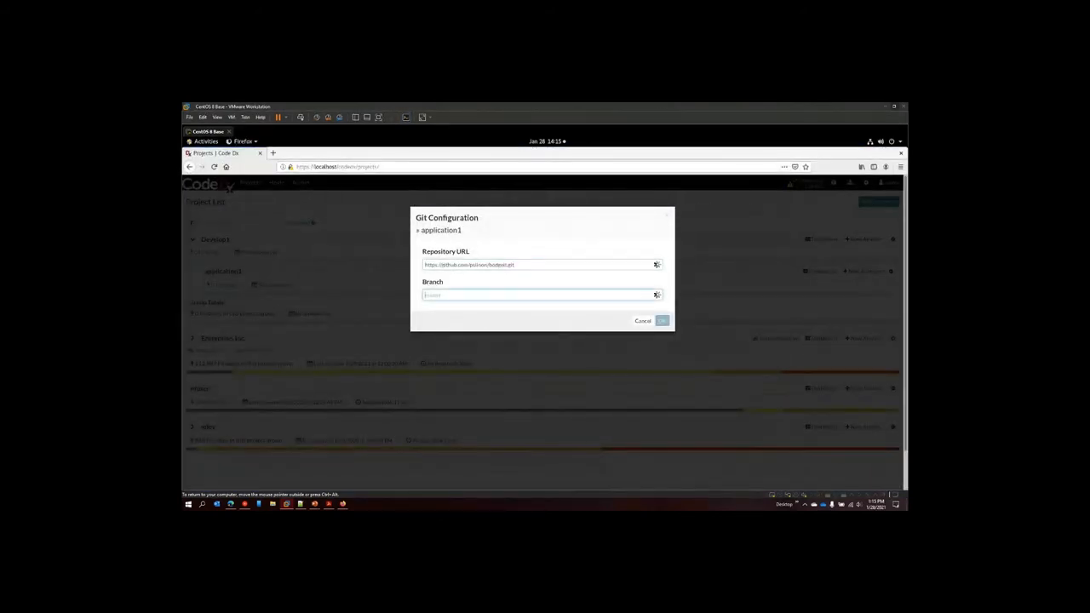
{"action": "left_click", "coordinate": [662, 320]}
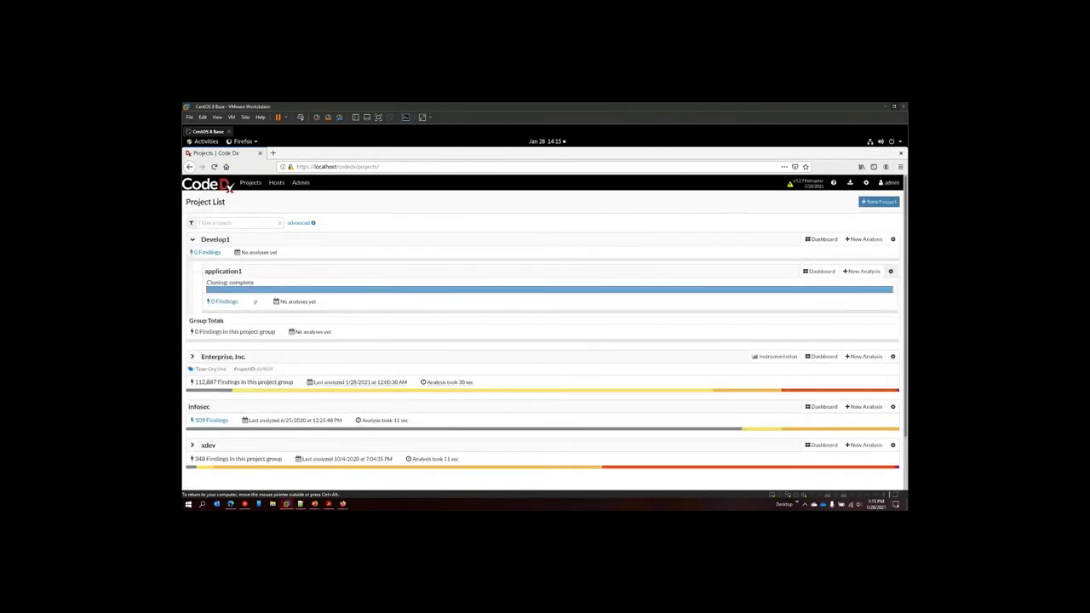
{"action": "left_click", "coordinate": [863, 271]}
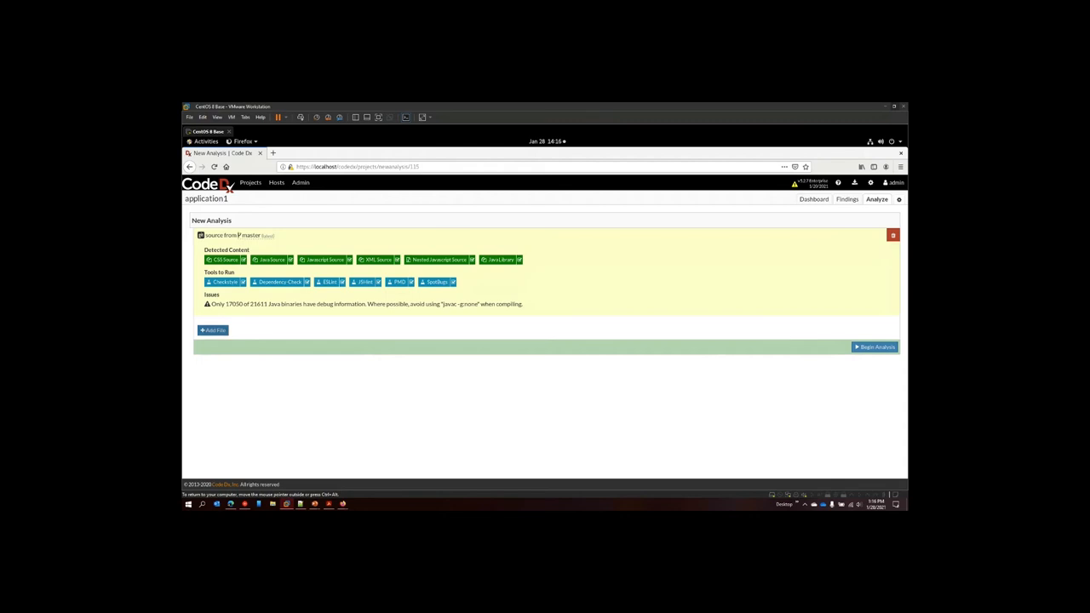
- Add bodgeit_zap_0.xml to the analysis, cancel a second upload, and return to Projects
{"action": "left_click", "coordinate": [212, 330]}
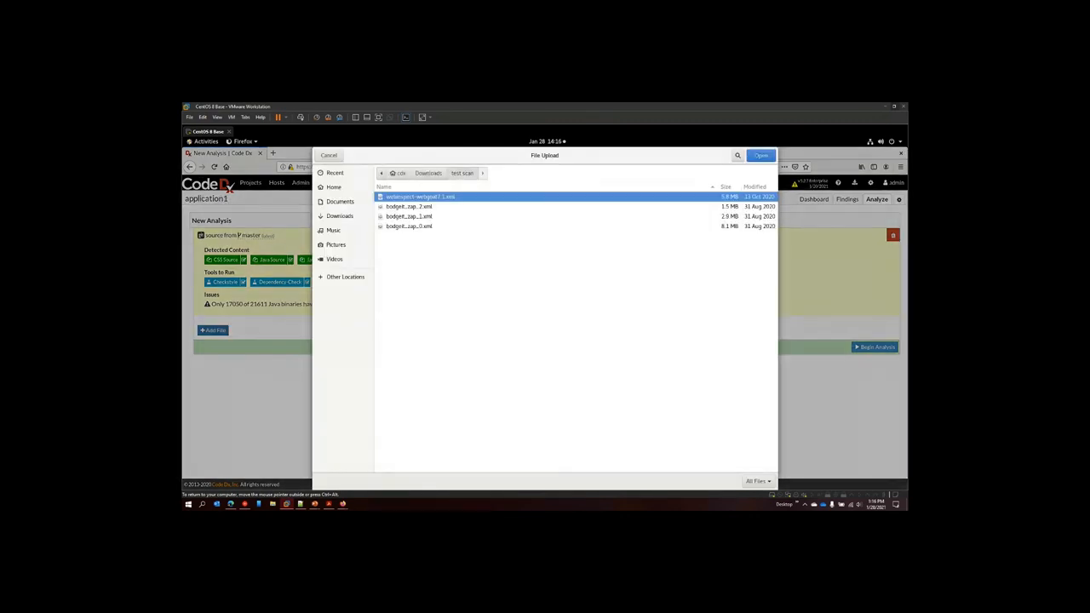
{"action": "left_click", "coordinate": [761, 155]}
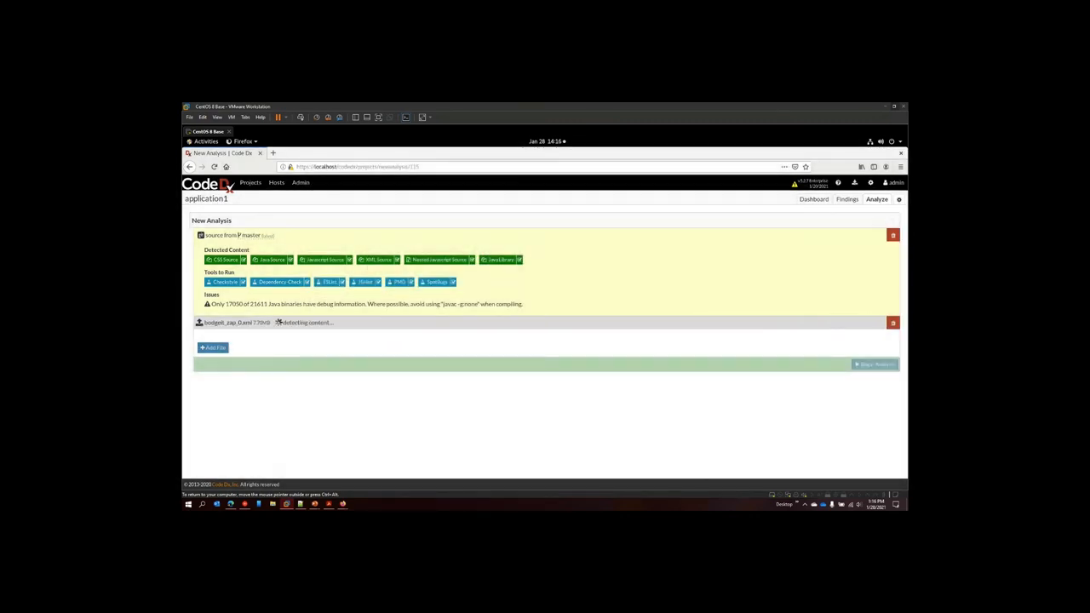
{"action": "left_click", "coordinate": [213, 348]}
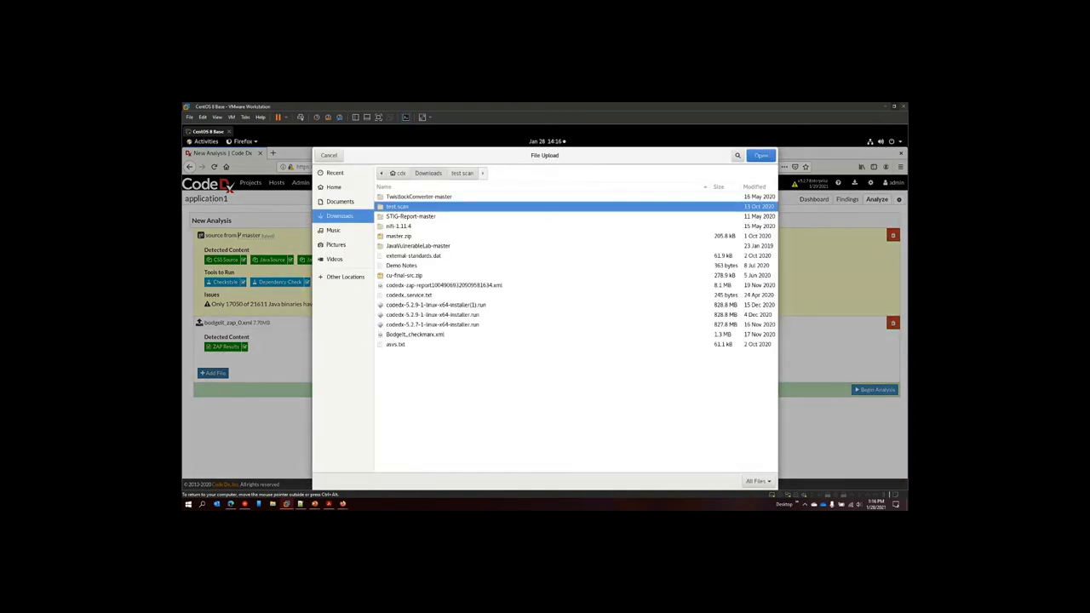
{"action": "left_click", "coordinate": [760, 155]}
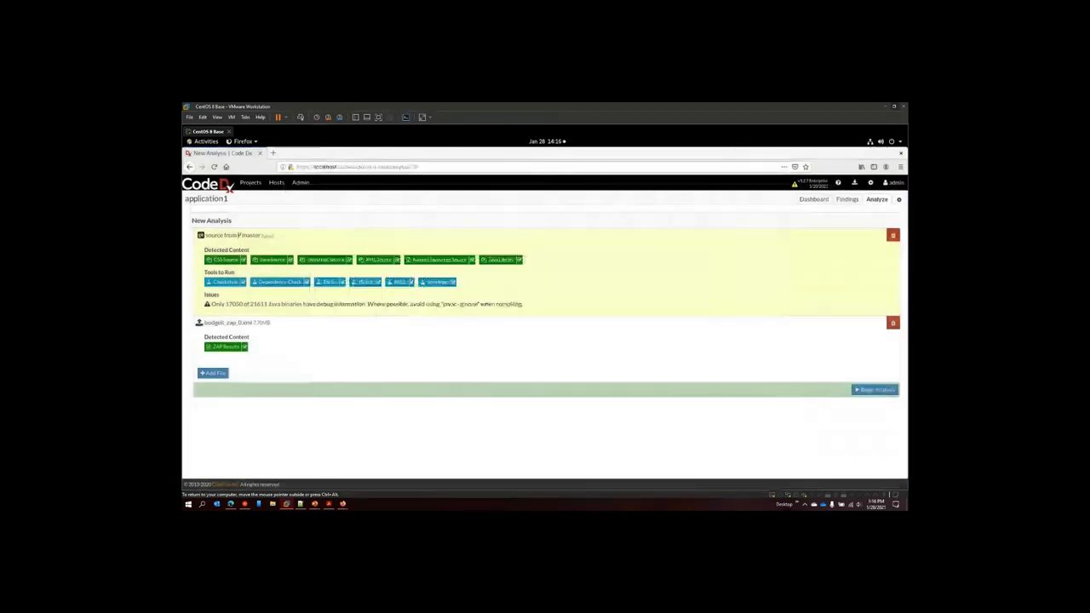
{"action": "left_click", "coordinate": [875, 389]}
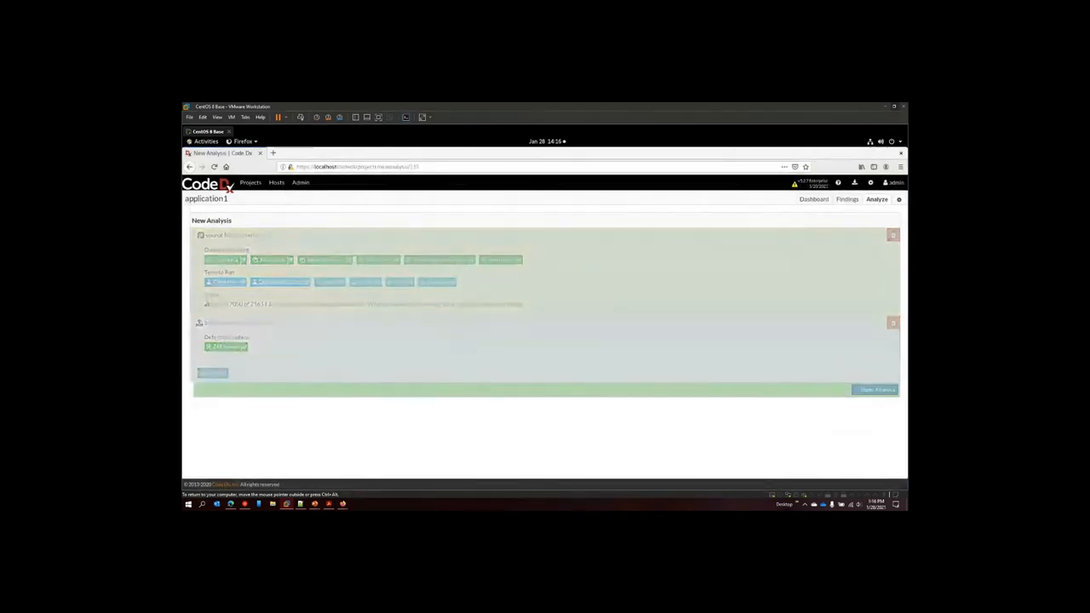
{"action": "left_click", "coordinate": [875, 389]}
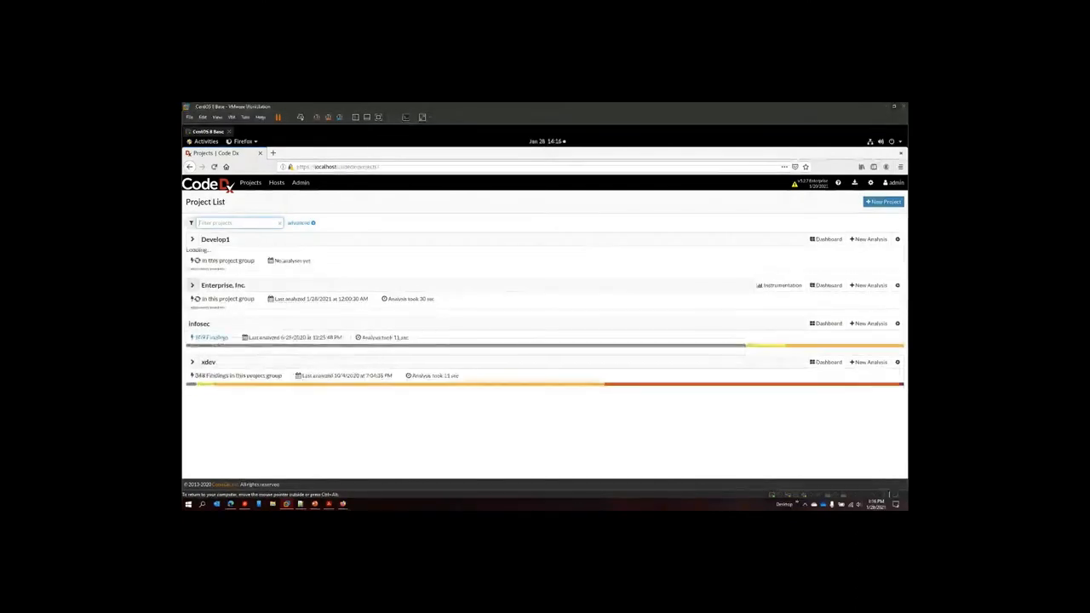
- Open the WebGoat project's Findings page from the project list
{"action": "left_click", "coordinate": [192, 278]}
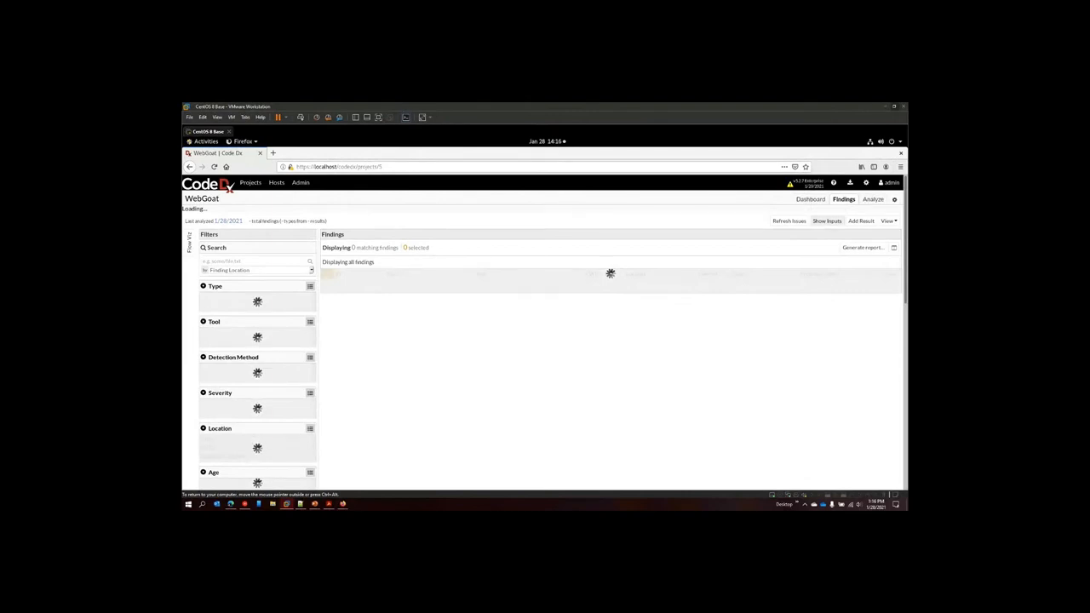
- Check WebGoat's analysis inputs and 18,965 total findings, then open SQL Injection finding 155417
{"action": "left_click", "coordinate": [827, 221]}
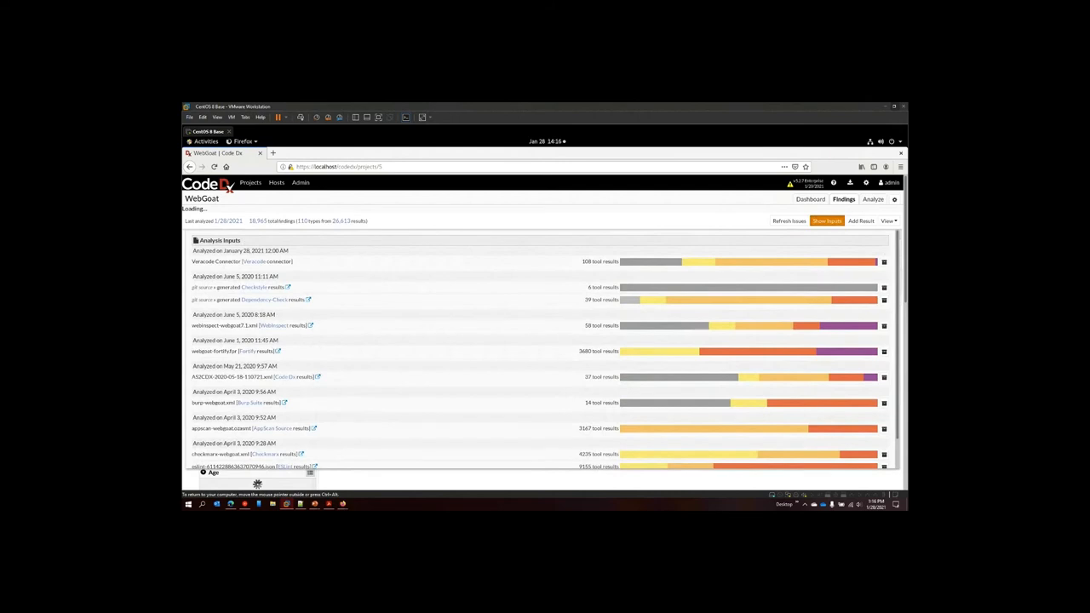
{"action": "scroll", "scroll_direction": "down", "scroll_amount": 3}
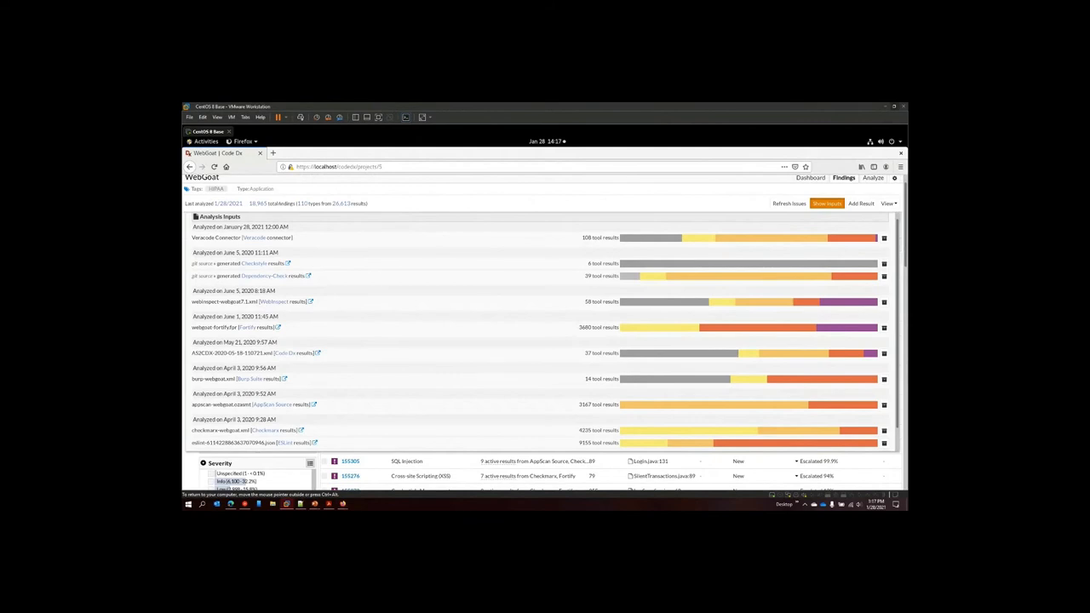
{"action": "double_click", "coordinate": [342, 203]}
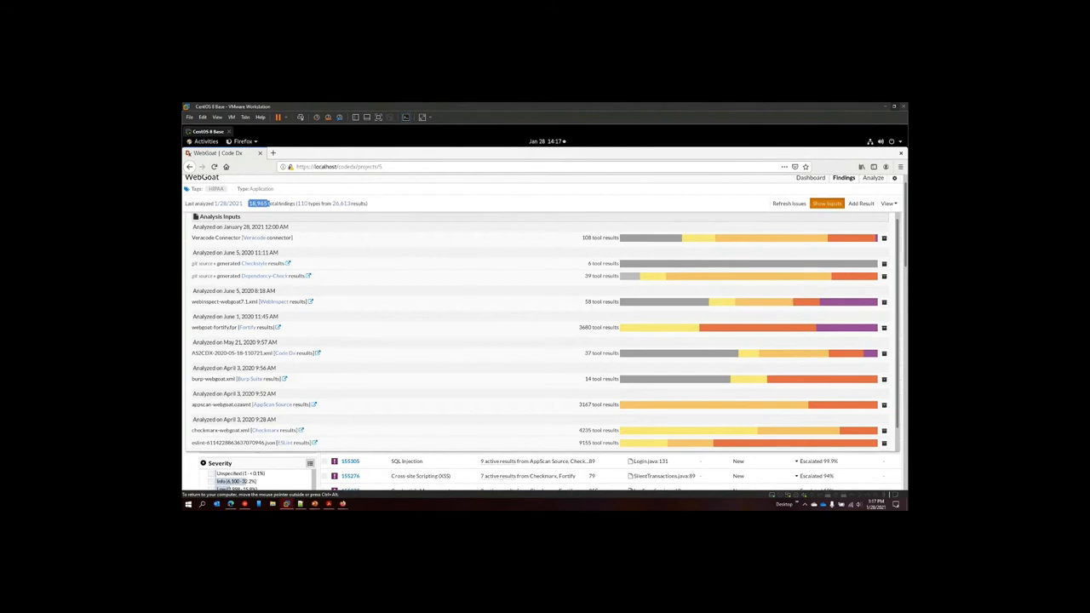
{"action": "left_click", "coordinate": [826, 203]}
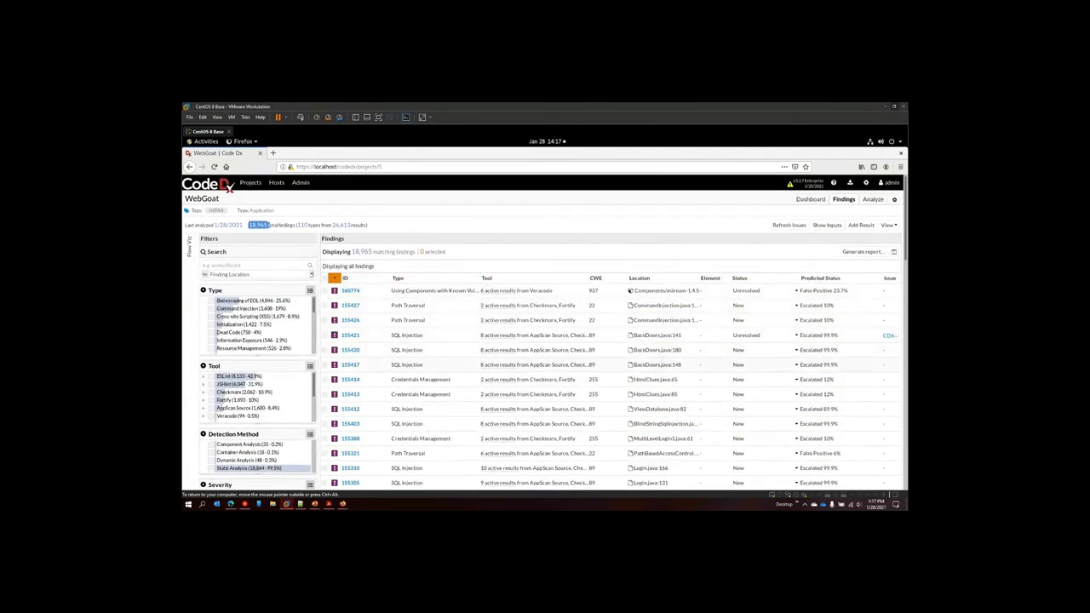
{"action": "left_click", "coordinate": [350, 365]}
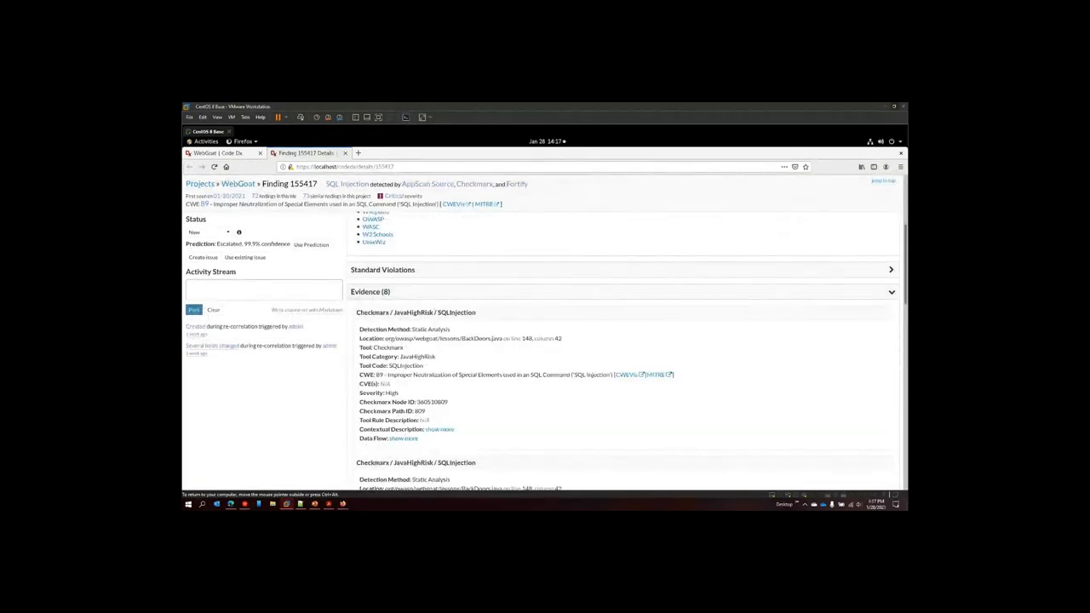
- Scroll through the Evidence section of finding 155417
{"action": "scroll", "scroll_direction": "down", "scroll_amount": 3}
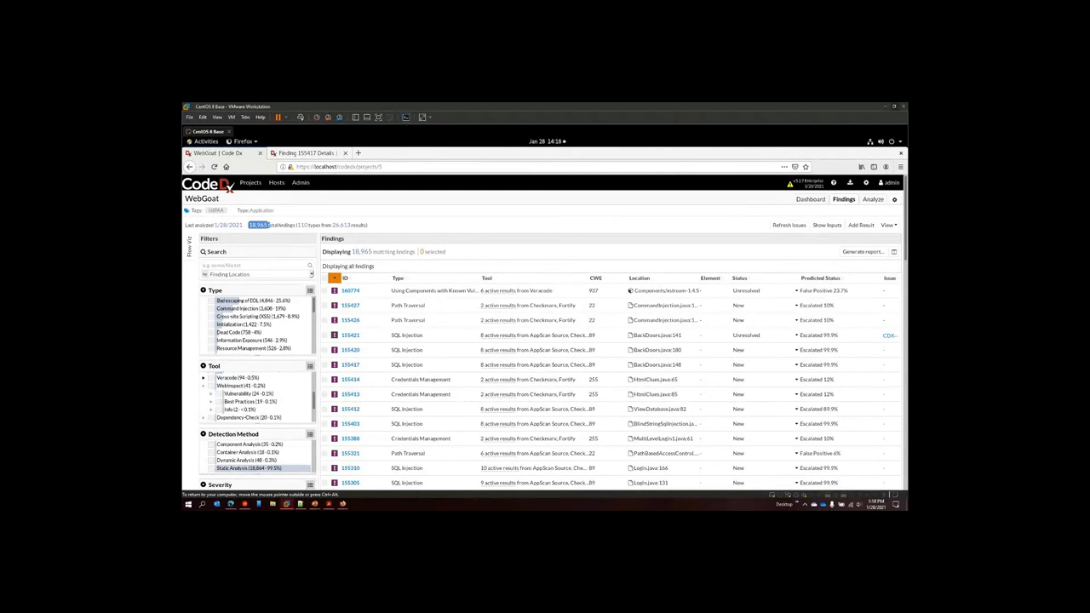
- Scroll WebGoat's Findings filters down to Standards and open its list of coding standards
{"action": "left_click", "coordinate": [211, 385]}
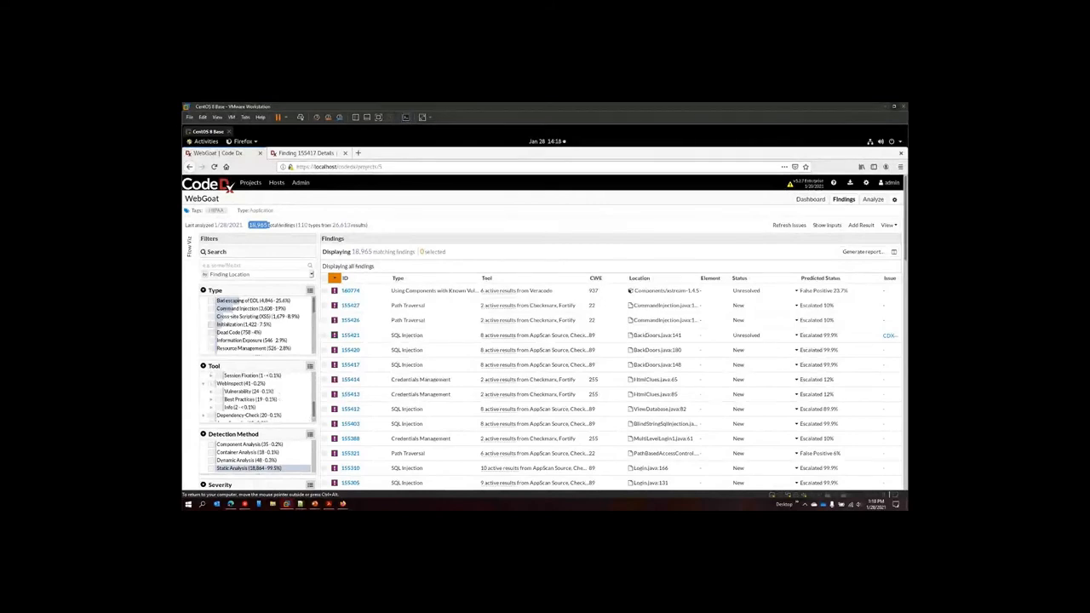
{"action": "scroll", "scroll_direction": "down", "scroll_amount": 3}
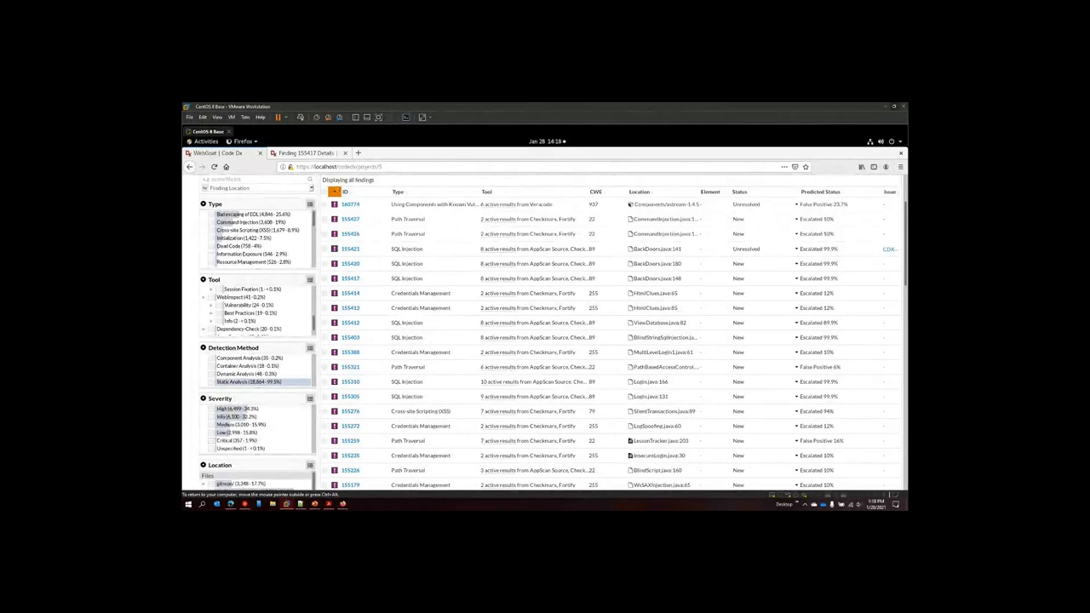
{"action": "scroll", "scroll_direction": "down", "scroll_amount": 3}
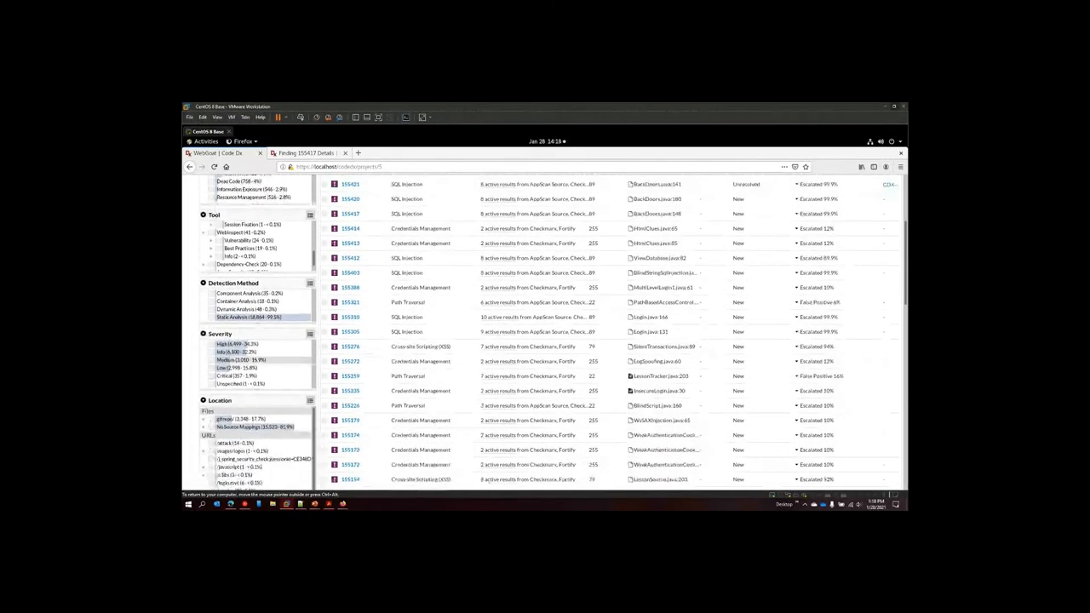
{"action": "scroll", "scroll_direction": "down", "scroll_amount": 3}
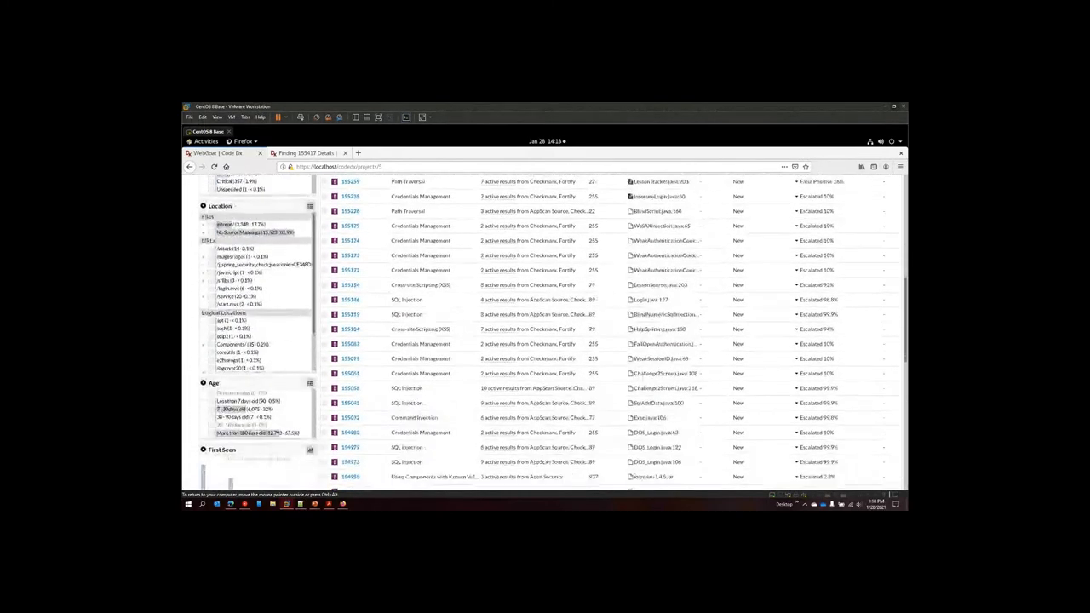
{"action": "scroll", "scroll_direction": "down", "scroll_amount": 3}
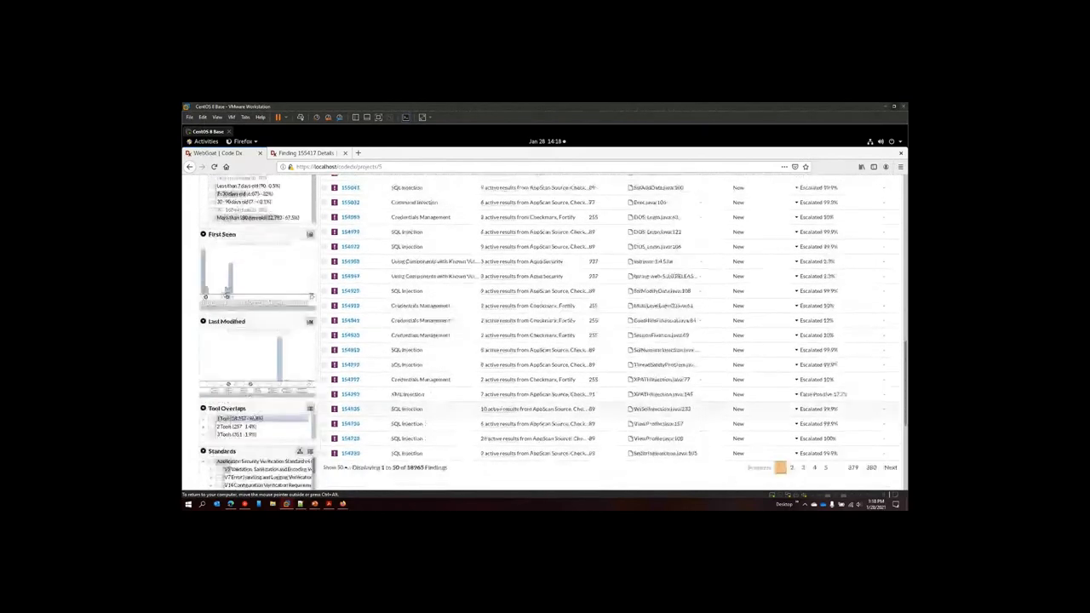
{"action": "scroll", "scroll_direction": "down", "scroll_amount": 3}
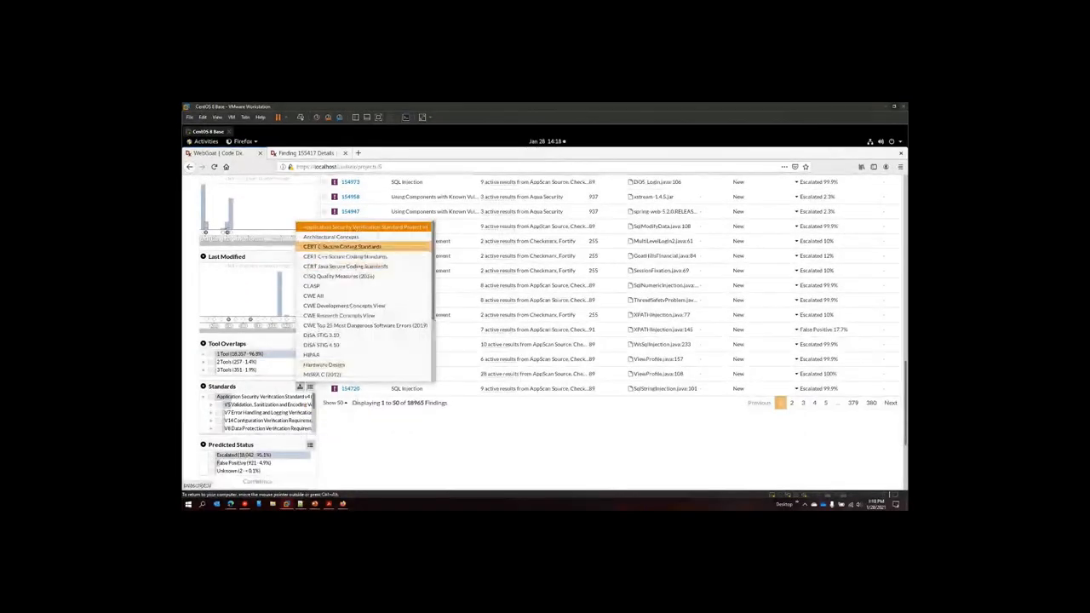
{"action": "mouse_move", "coordinate": [339, 315]}
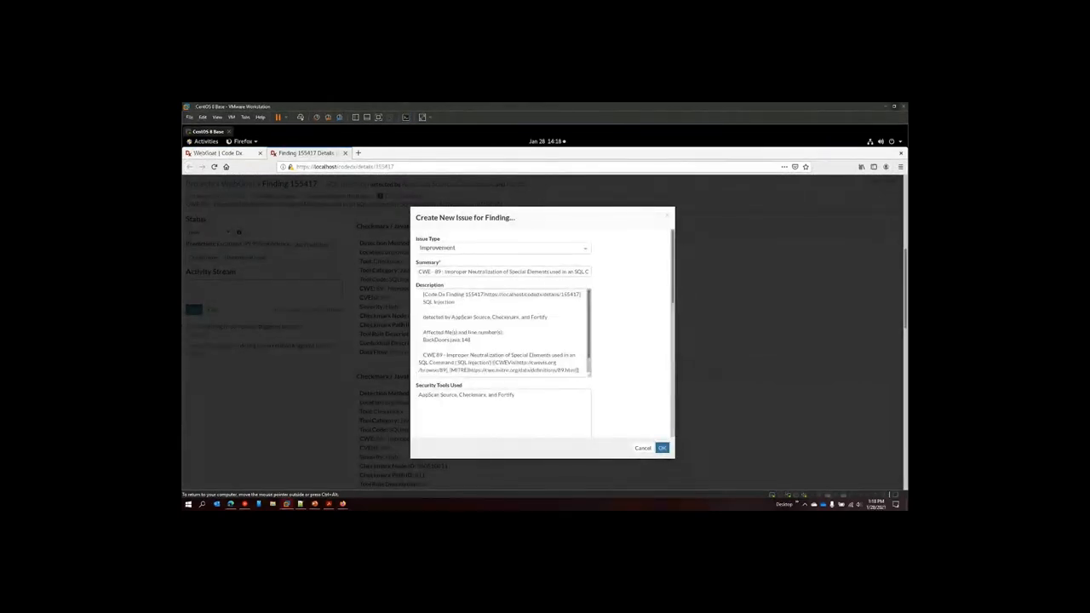
- Create and confirm a Jira issue for SQL Injection finding 155417
{"action": "left_click", "coordinate": [643, 448]}
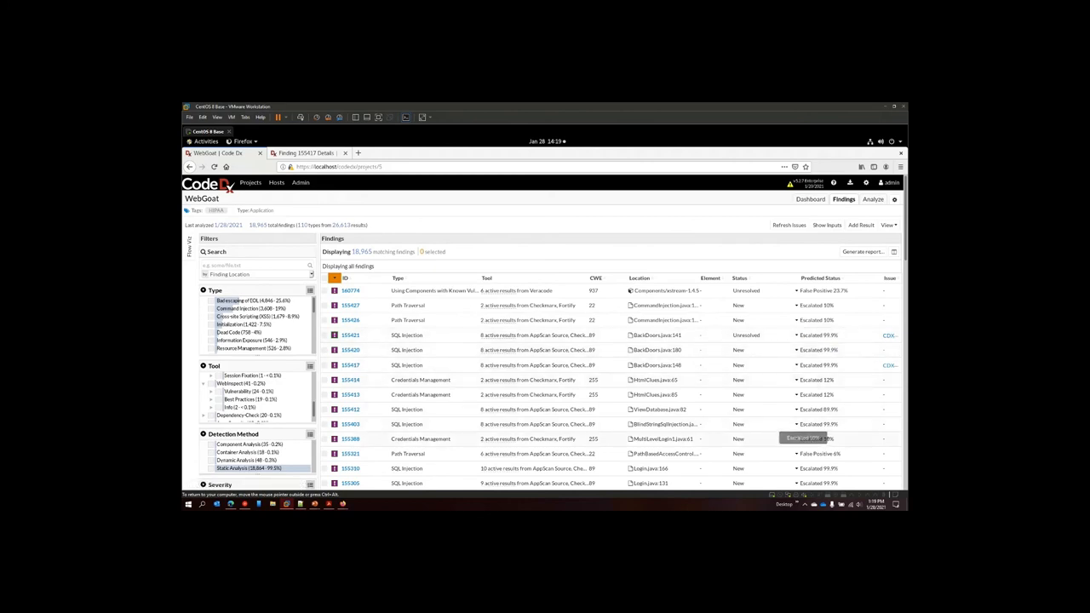
- Return to the Project List showing Develop1, Enterprise, Inc., infosec and xdev
{"action": "scroll", "scroll_direction": "down", "scroll_amount": 3}
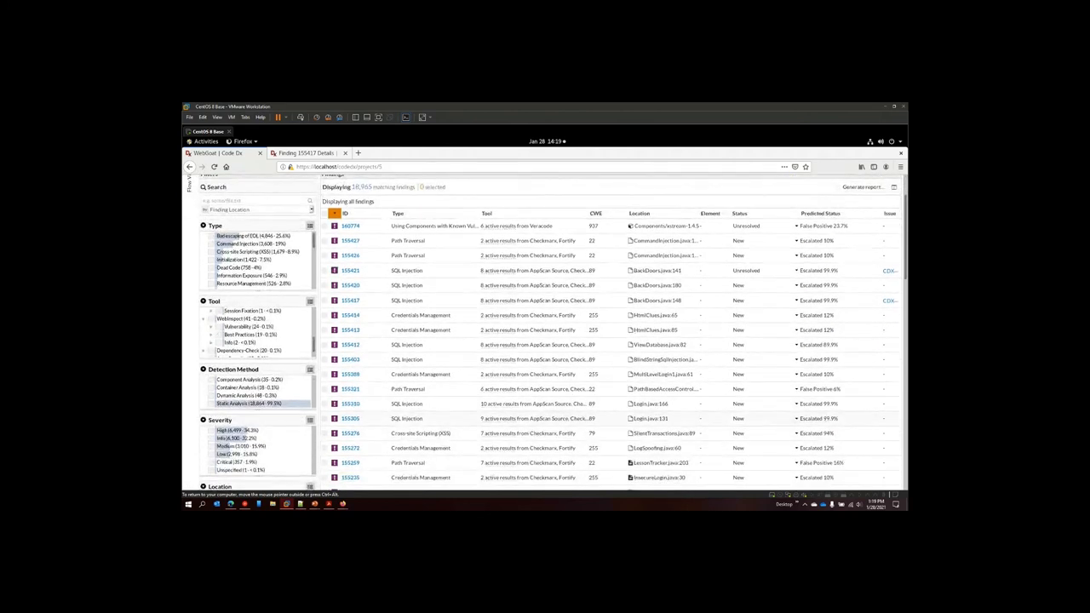
{"action": "scroll", "scroll_direction": "down", "scroll_amount": 3}
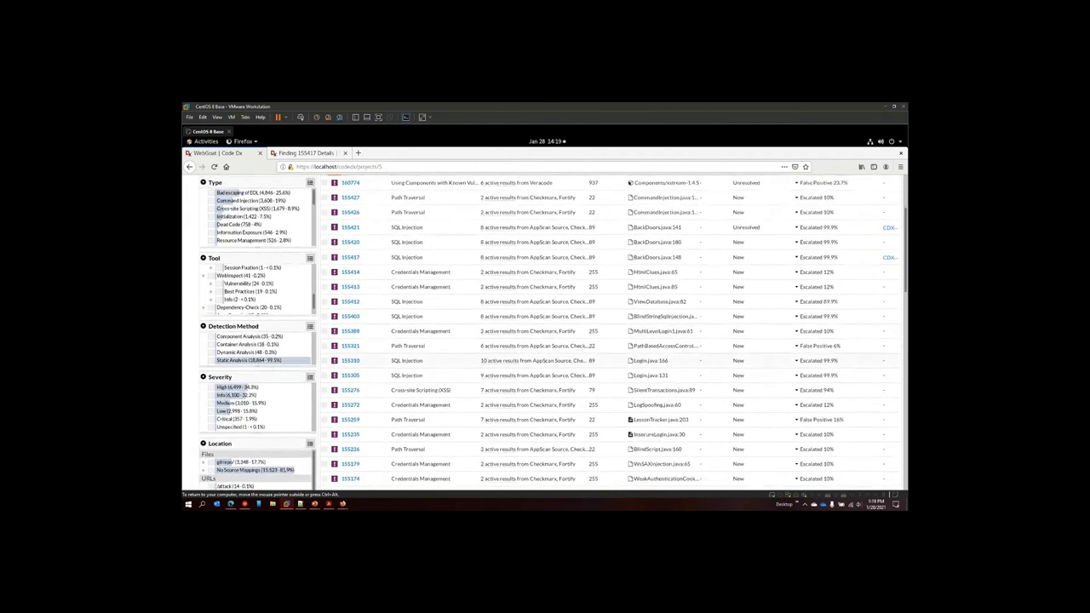
{"action": "scroll", "scroll_direction": "down", "scroll_amount": 3}
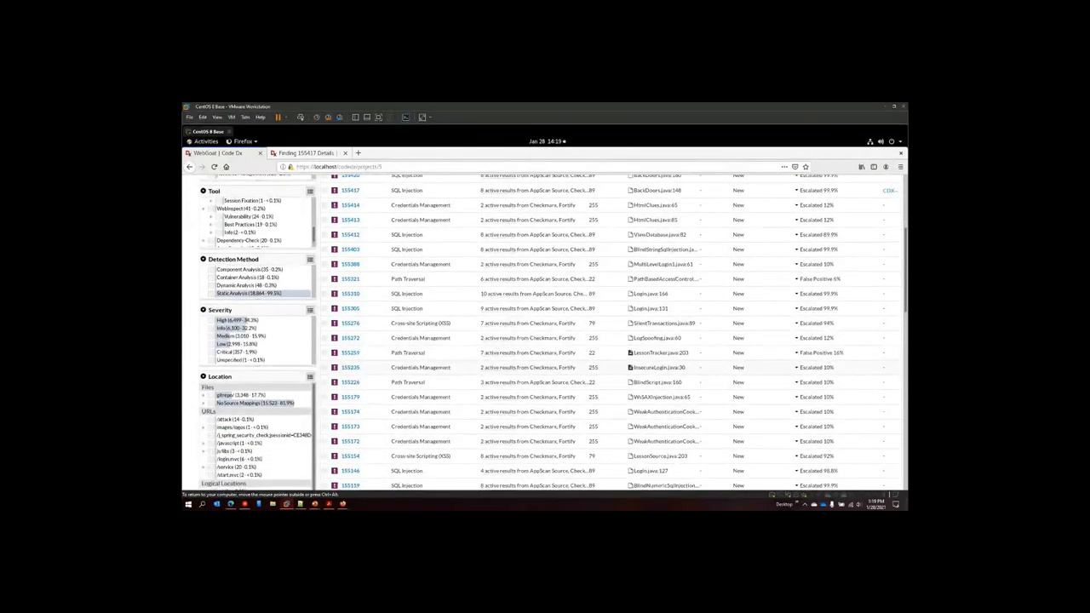
{"action": "scroll", "scroll_direction": "down", "scroll_amount": 3}
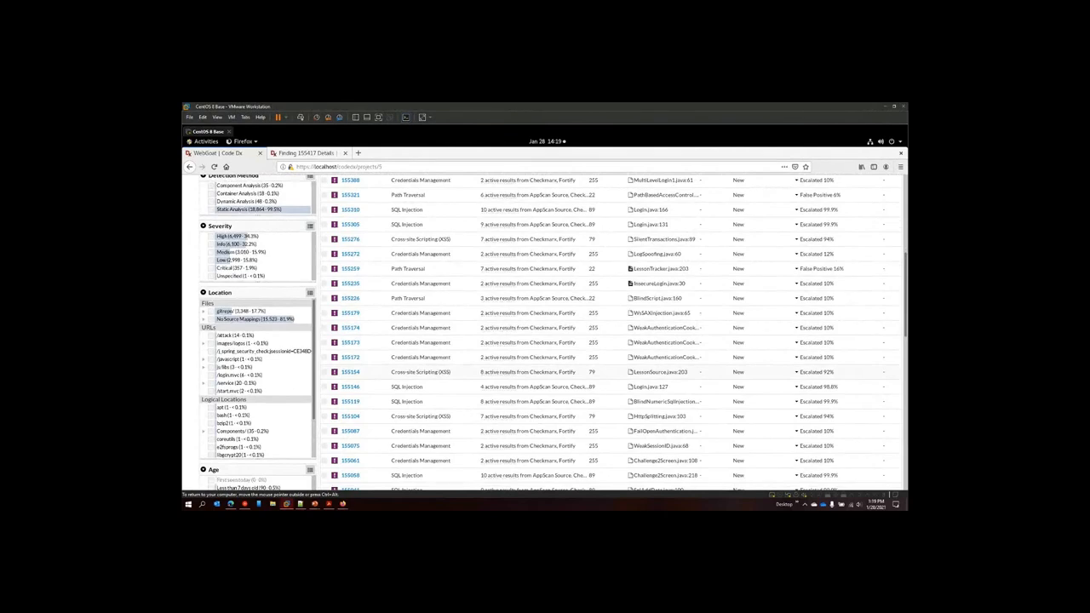
{"action": "scroll", "scroll_direction": "up", "scroll_amount": 3}
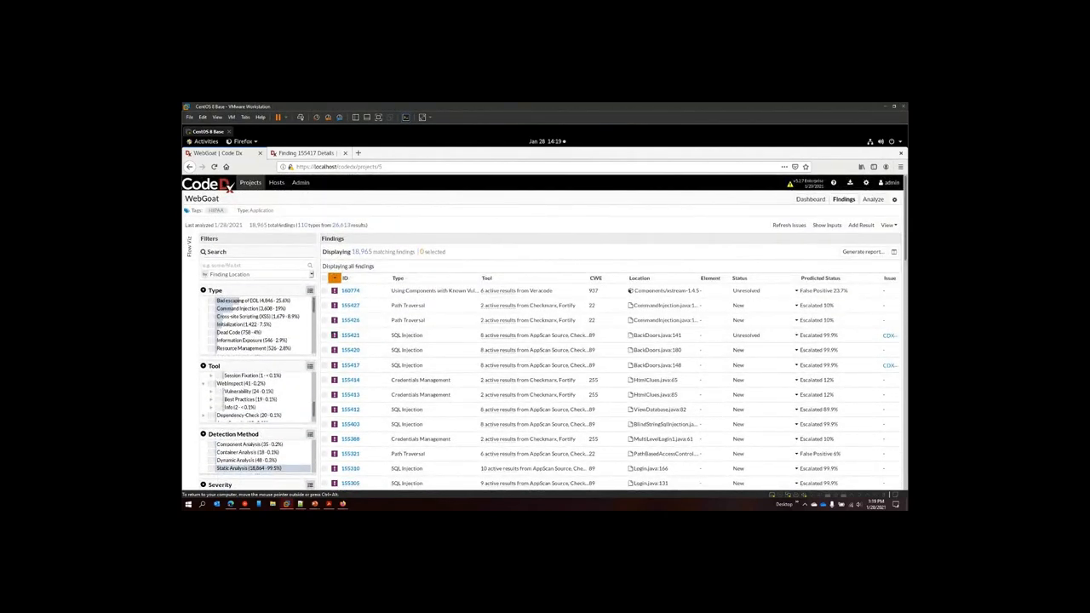
{"action": "left_click", "coordinate": [251, 182]}
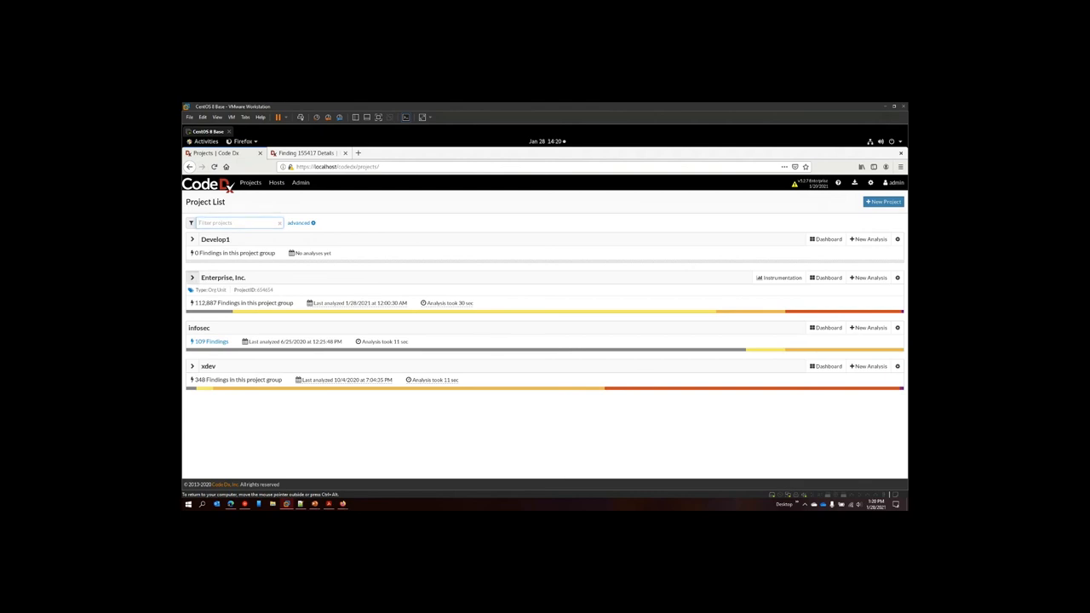
- Reopen WebGoat's findings and choose Issue Tracker Config from the gear menu
{"action": "left_click", "coordinate": [307, 152]}
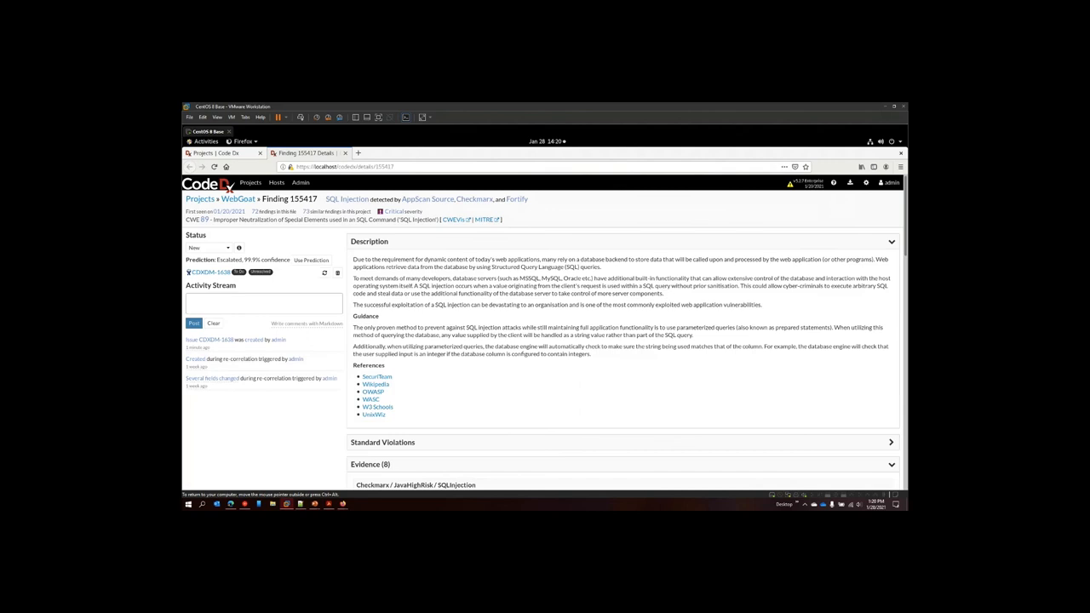
{"action": "left_click", "coordinate": [250, 183]}
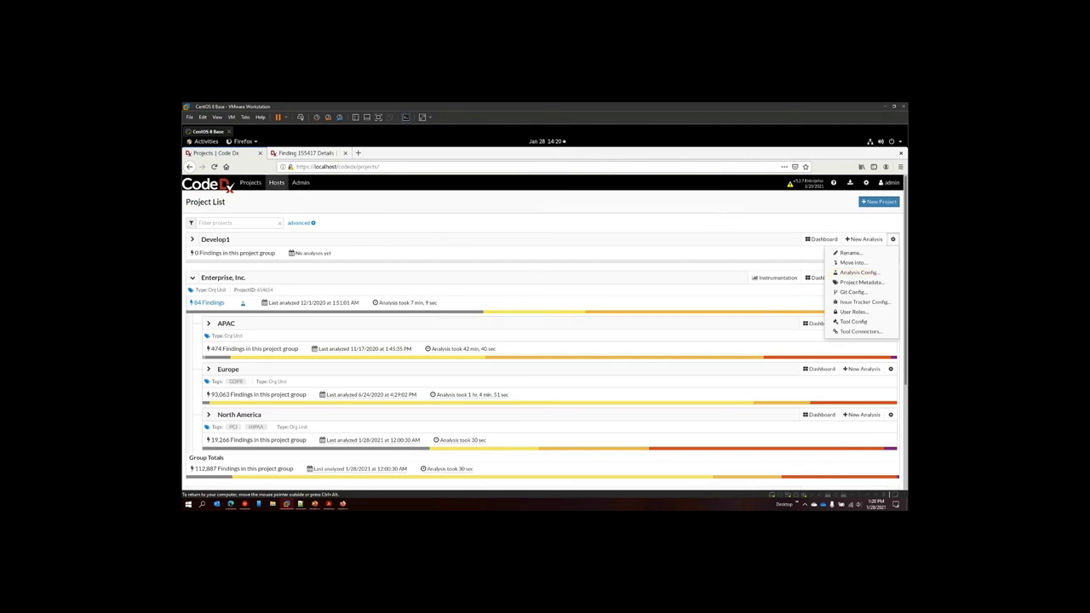
{"action": "left_click", "coordinate": [307, 152]}
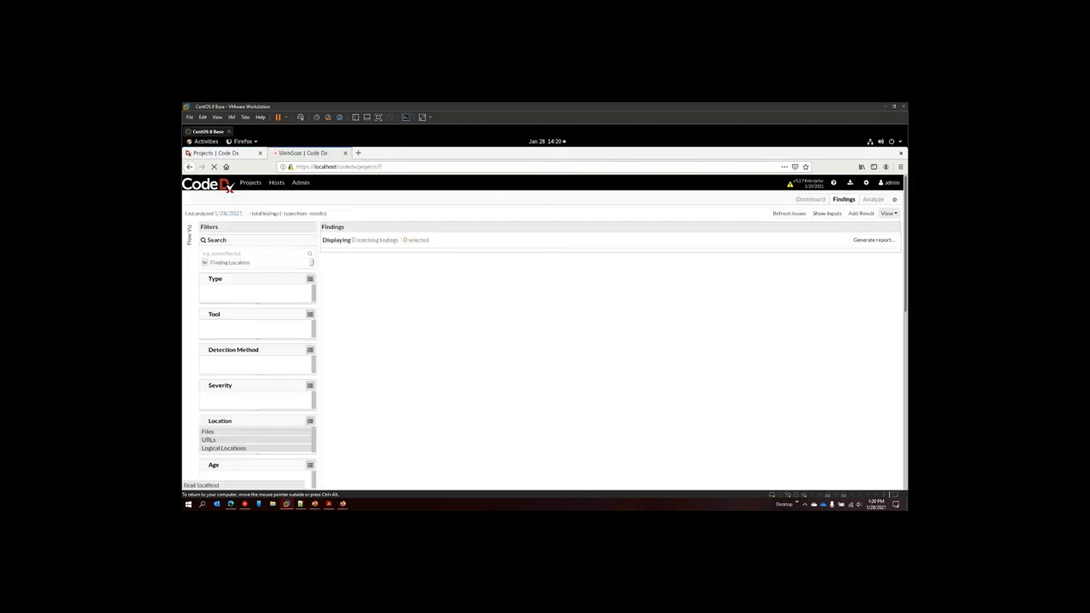
{"action": "left_click", "coordinate": [307, 152]}
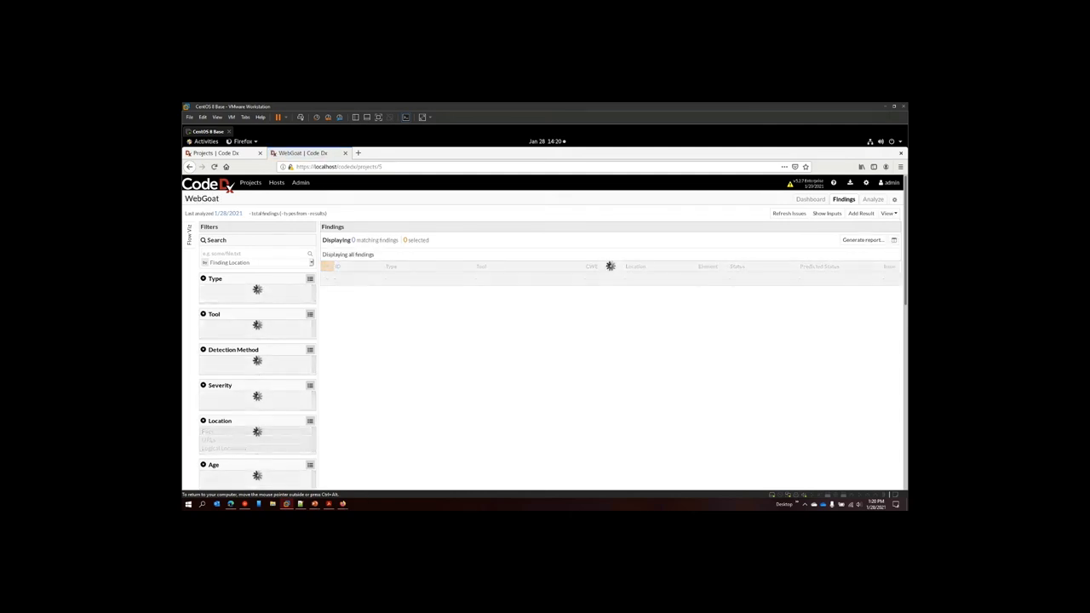
{"action": "left_click", "coordinate": [894, 200]}
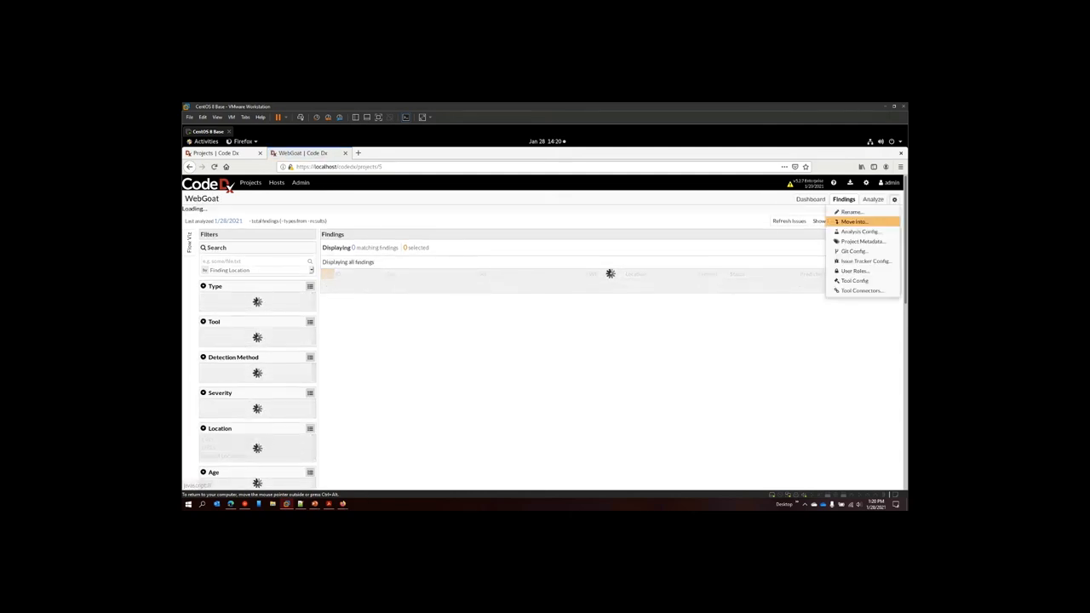
{"action": "mouse_move", "coordinate": [861, 291]}
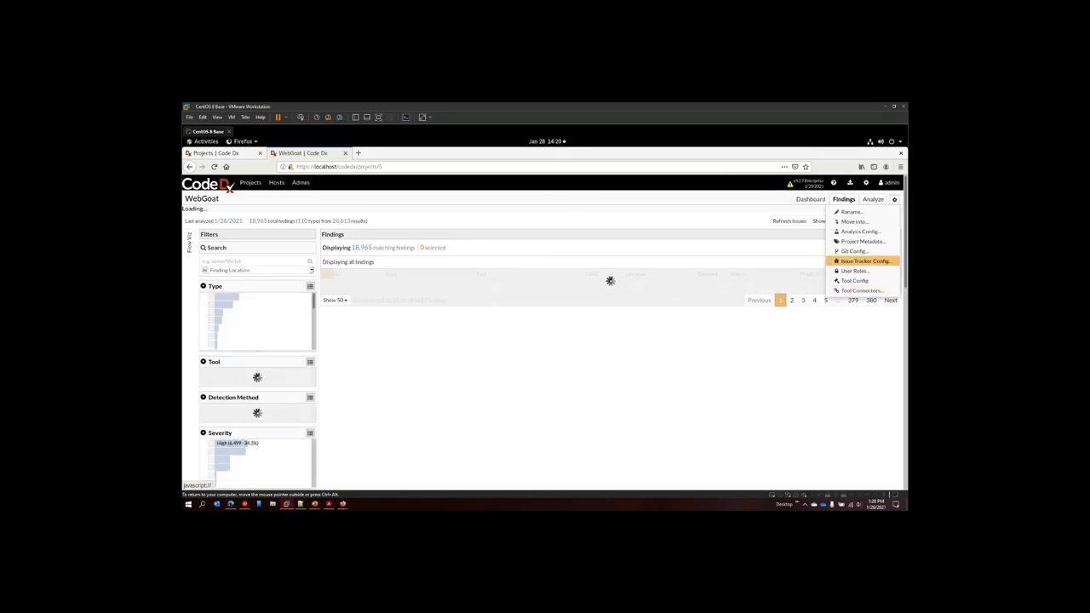
{"action": "left_click", "coordinate": [865, 260]}
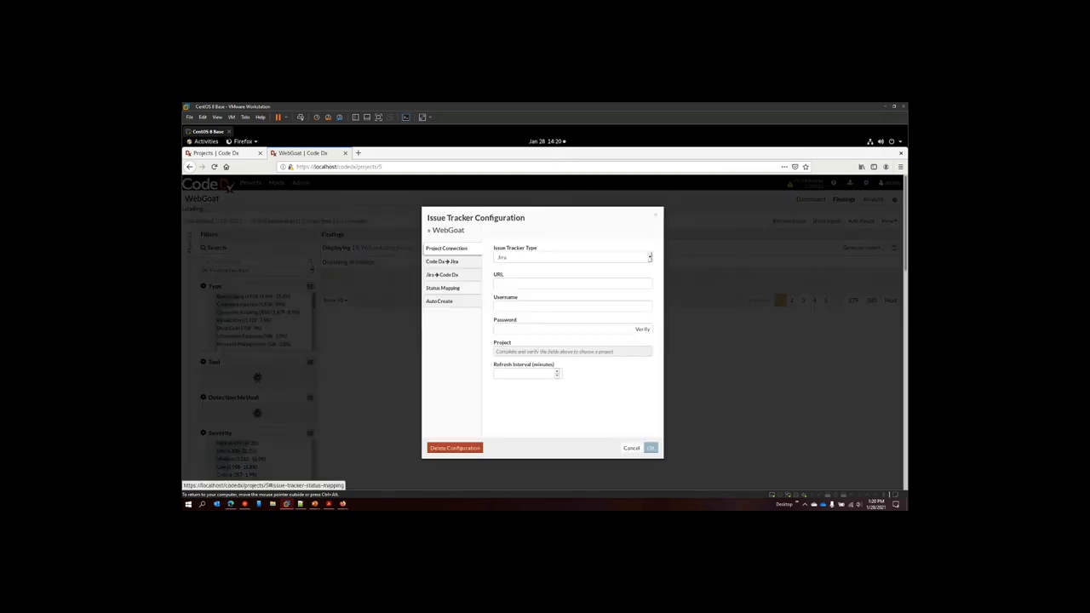
- Turn on automatic issue creation with issue type Security Vuln
{"action": "left_click", "coordinate": [440, 301]}
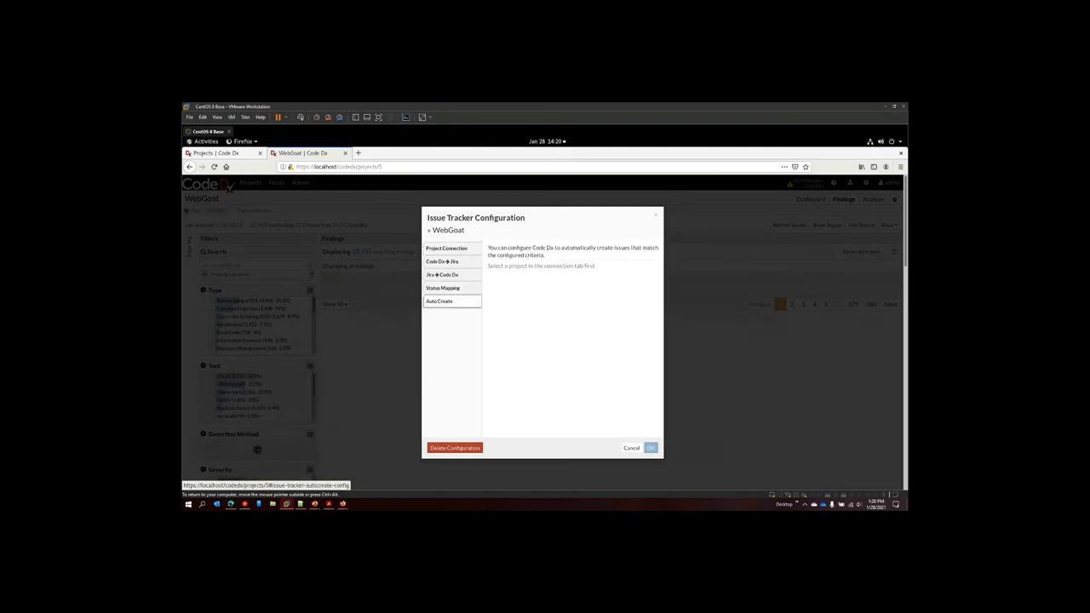
{"action": "left_click", "coordinate": [440, 301]}
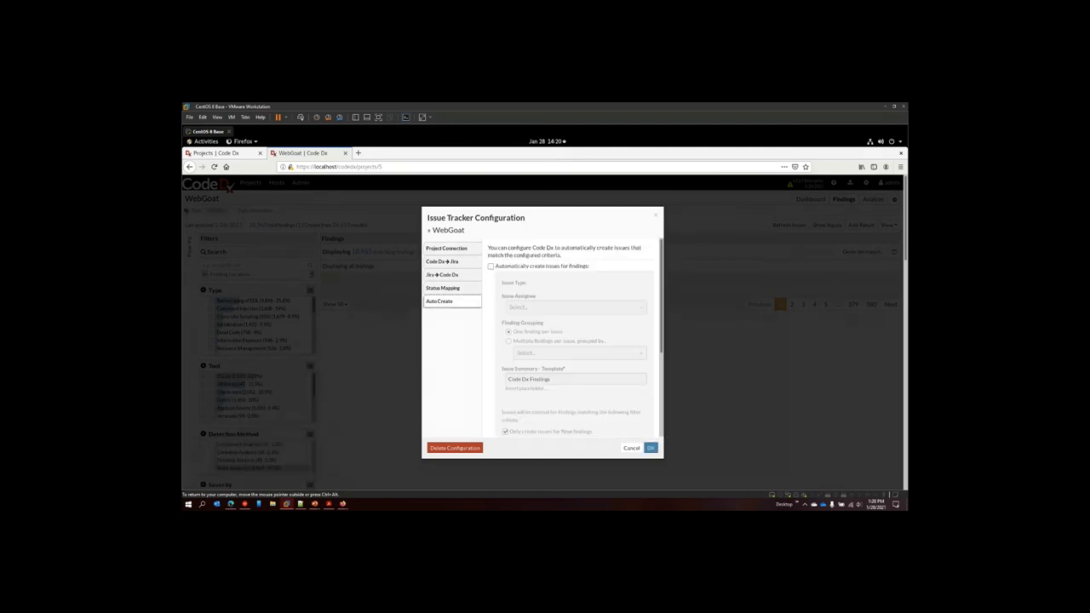
{"action": "left_click", "coordinate": [491, 266]}
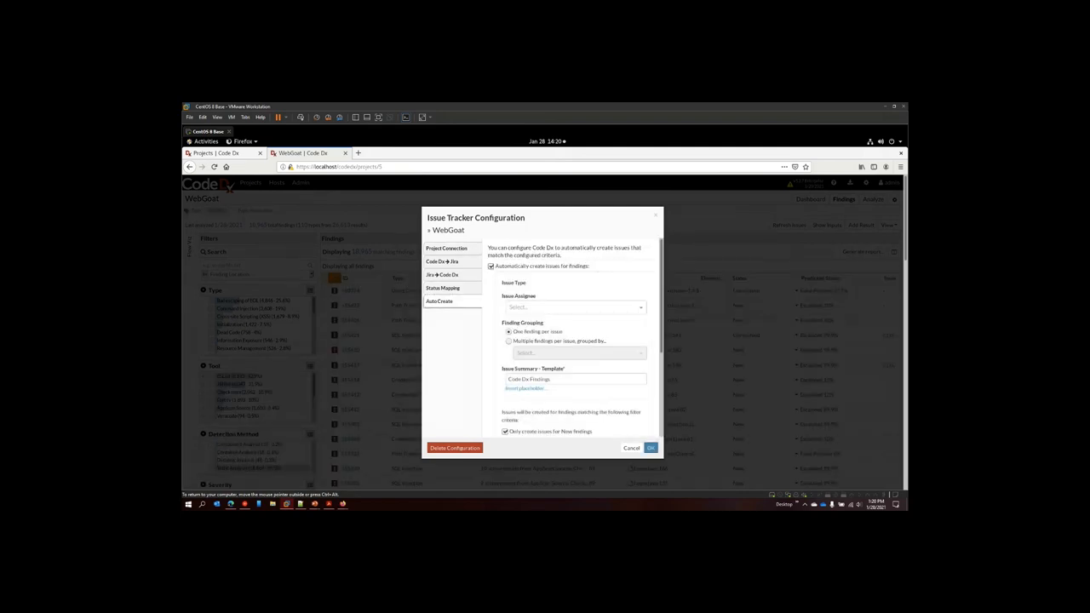
{"action": "scroll", "scroll_direction": "down", "scroll_amount": 3}
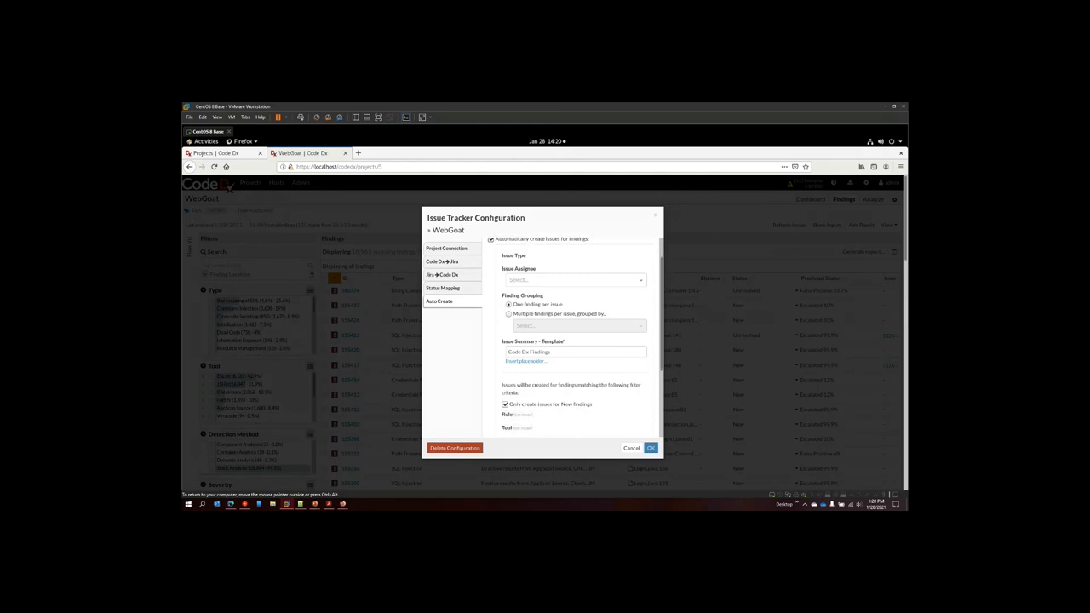
{"action": "scroll", "scroll_direction": "down", "scroll_amount": 3}
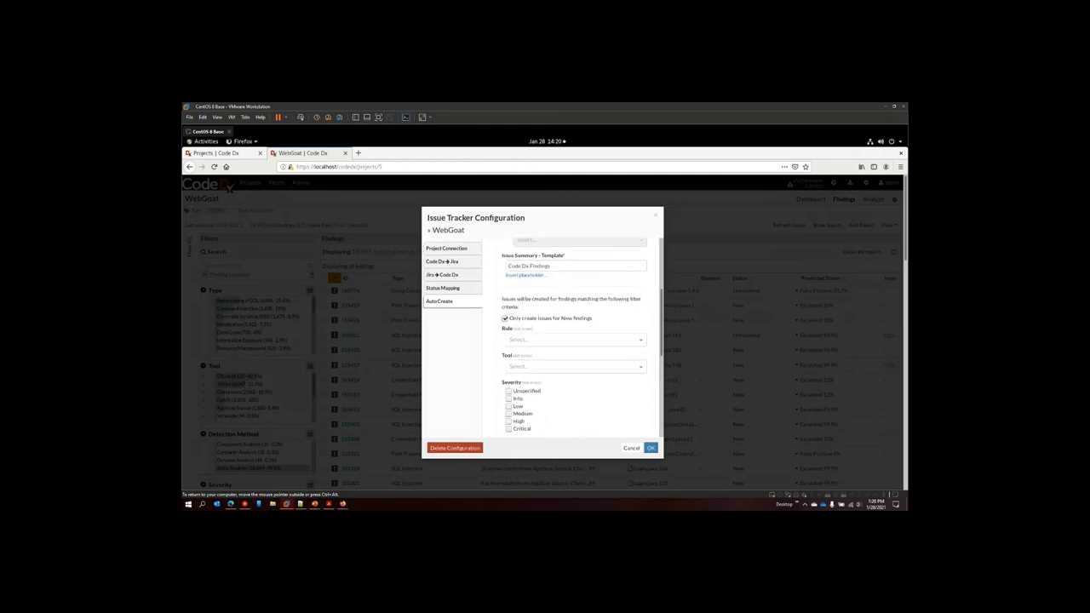
{"action": "scroll", "scroll_direction": "down", "scroll_amount": 3}
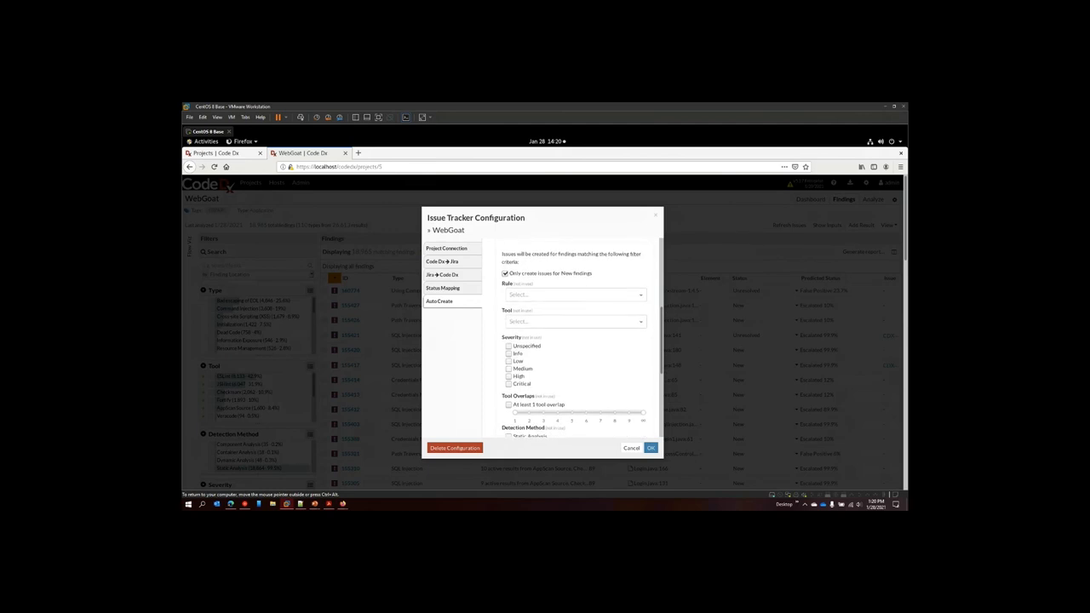
{"action": "left_click", "coordinate": [439, 301]}
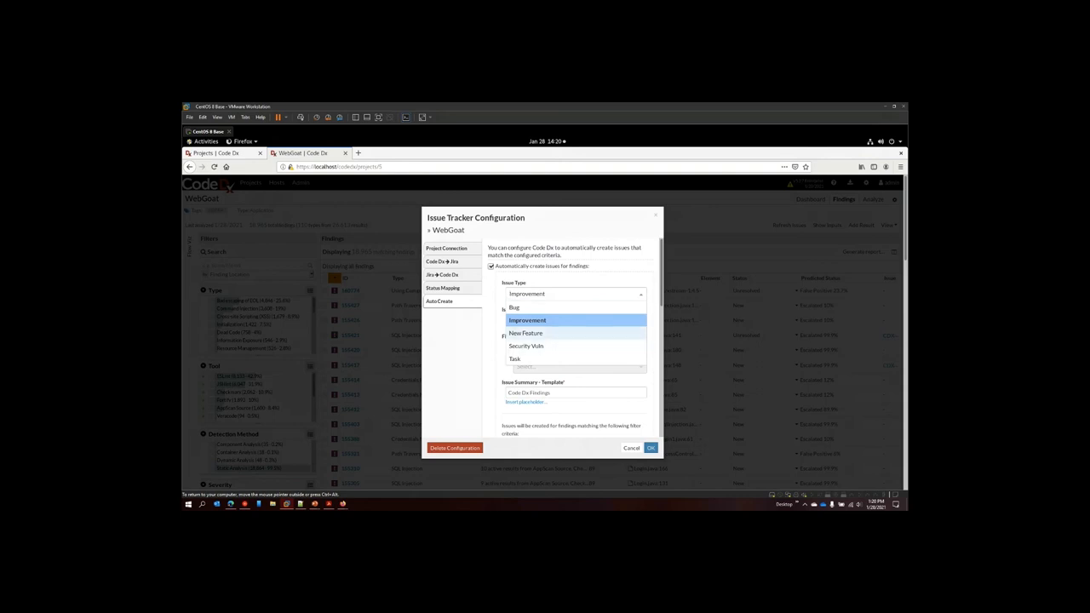
{"action": "left_click", "coordinate": [525, 345]}
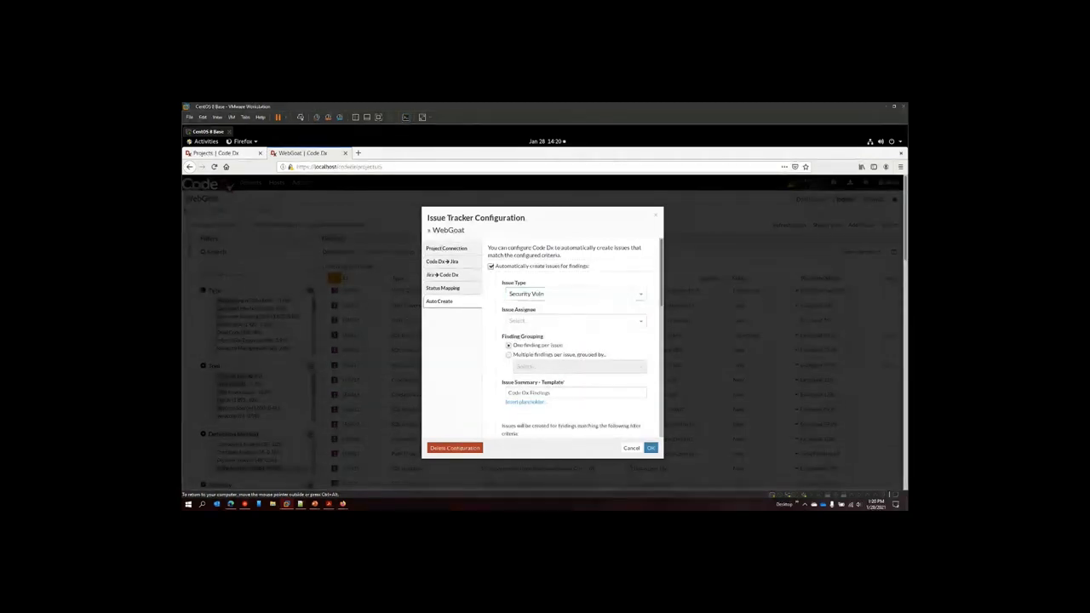
- Require a tool overlap of 4 and save the auto-create configuration
{"action": "scroll", "scroll_direction": "down", "scroll_amount": 3}
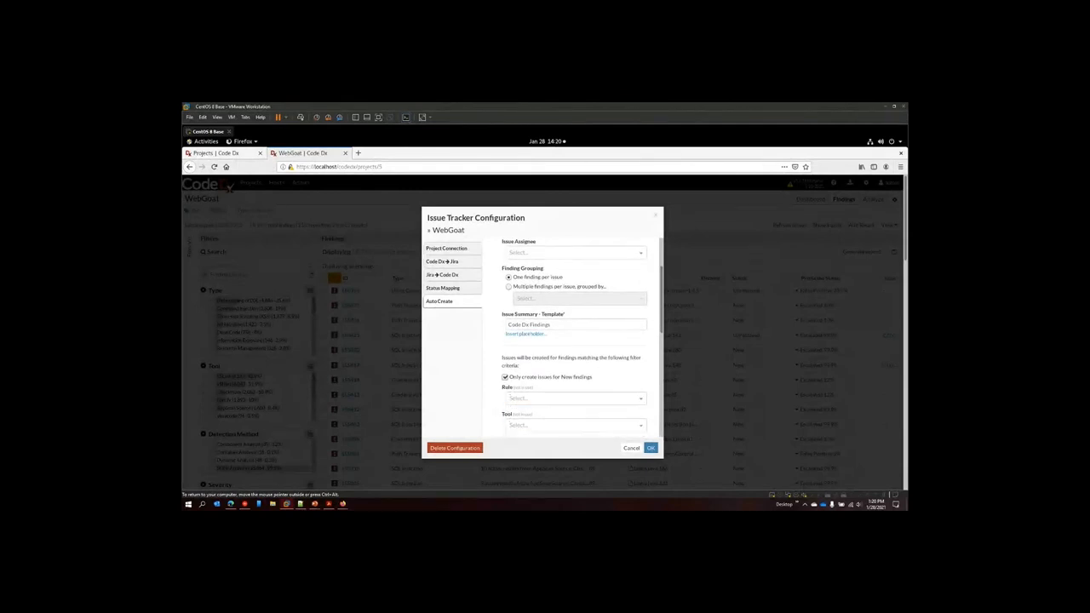
{"action": "left_click", "coordinate": [575, 379]}
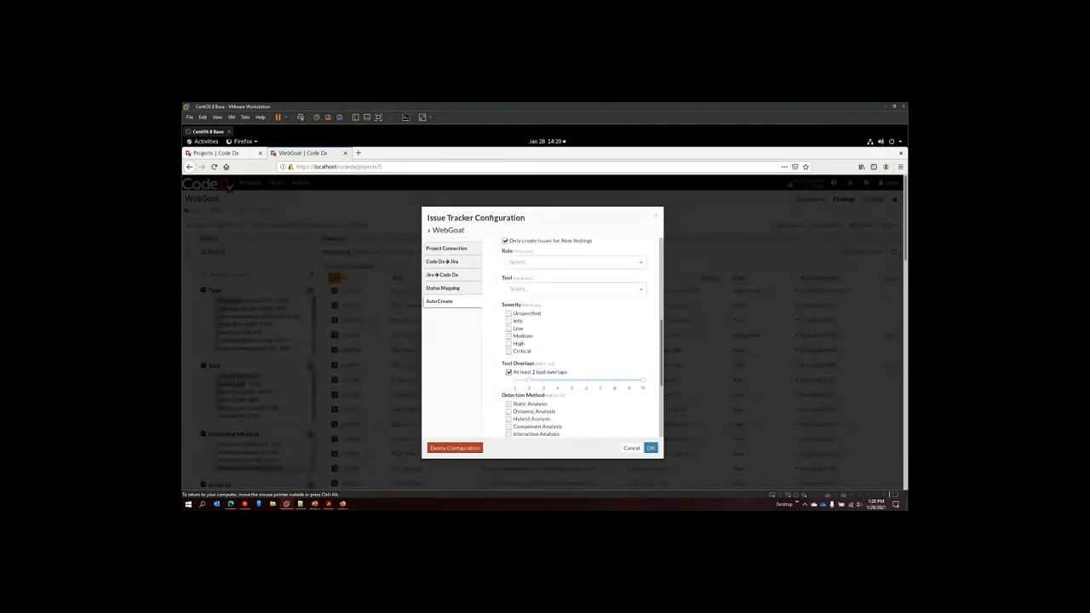
{"action": "left_click_drag", "start_coordinate": [542, 379], "coordinate": [573, 379]}
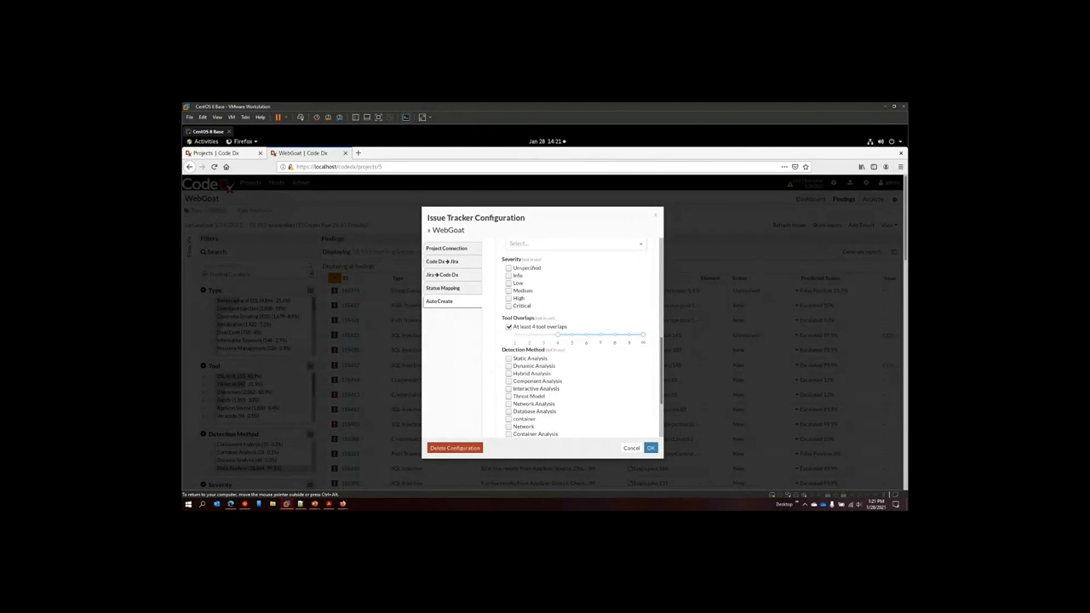
{"action": "left_click", "coordinate": [440, 302]}
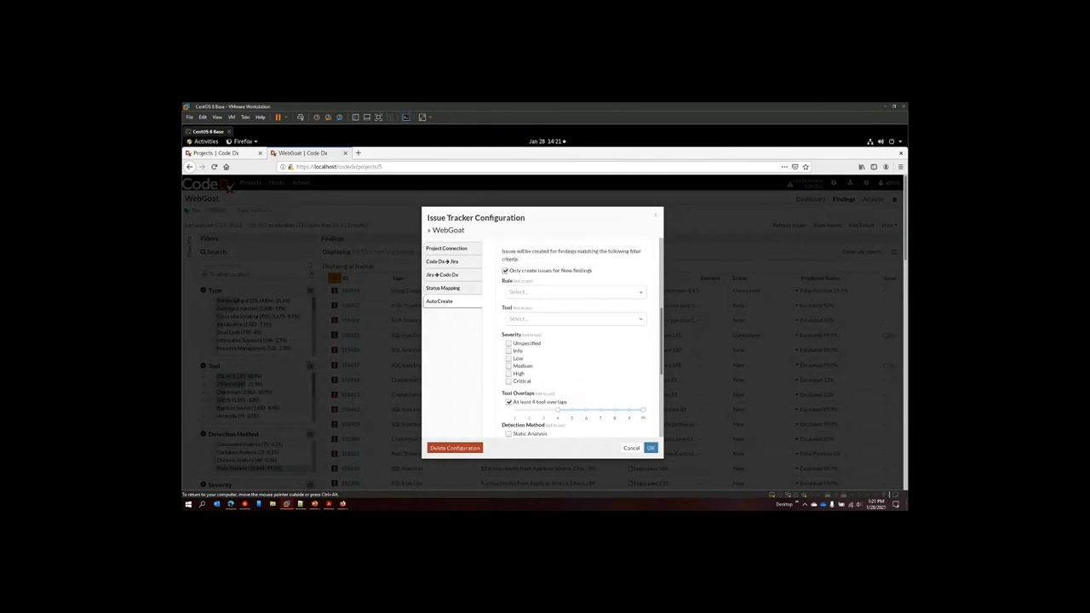
{"action": "scroll", "scroll_direction": "up", "scroll_amount": 3}
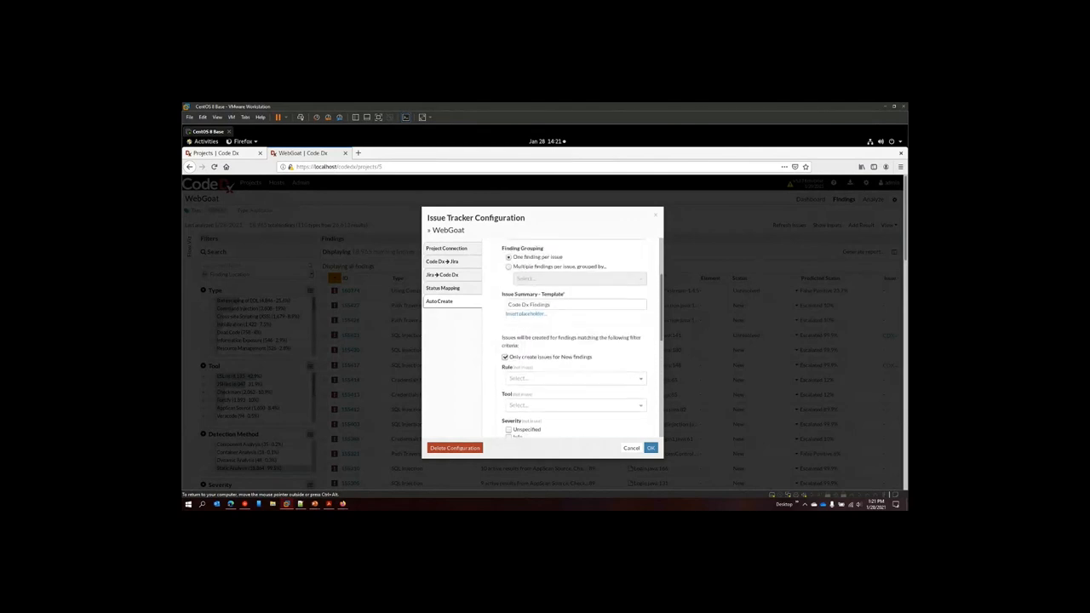
{"action": "left_click", "coordinate": [439, 302]}
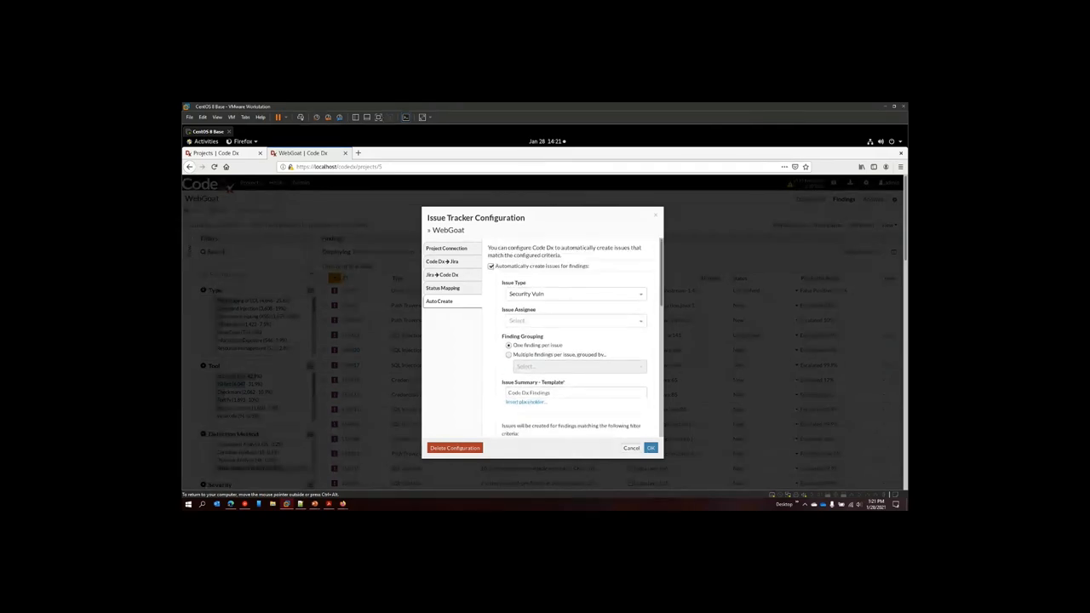
{"action": "left_click", "coordinate": [631, 448]}
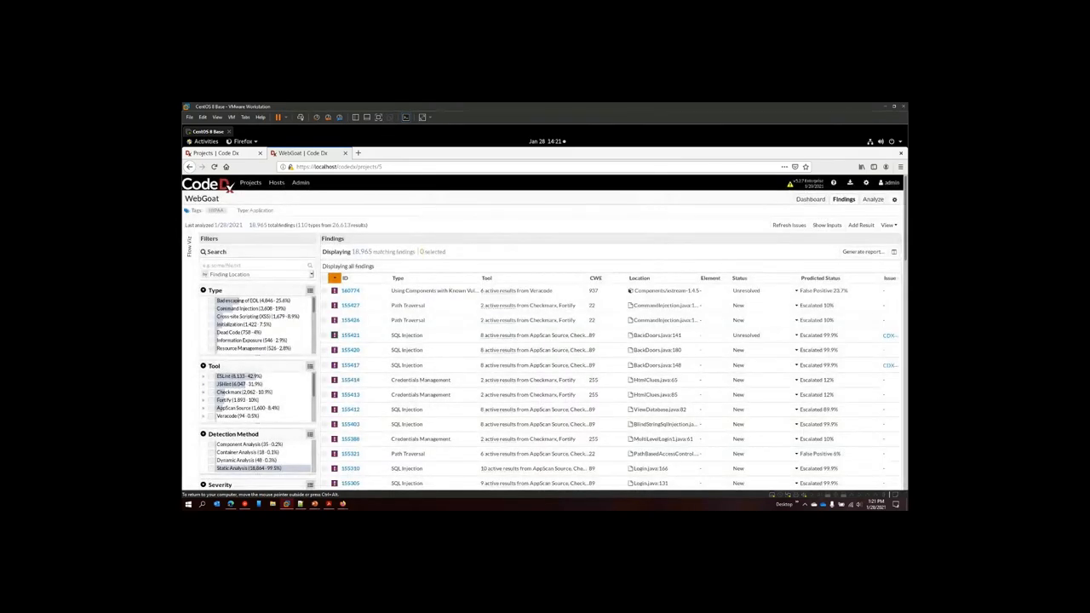